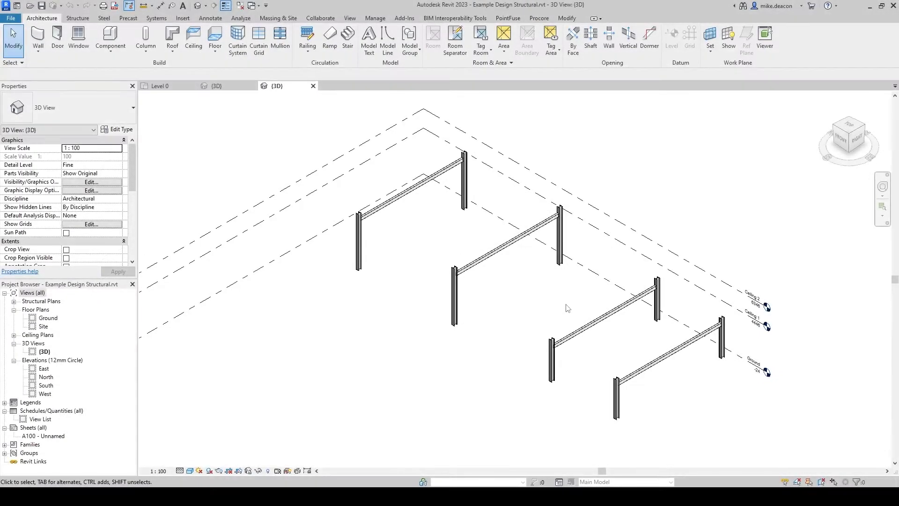
# Orbit the 3D view of Example Design Structural.rvt to look around the model.
pyautogui.moveTo(568, 308); pyautogui.dragTo(596, 305)
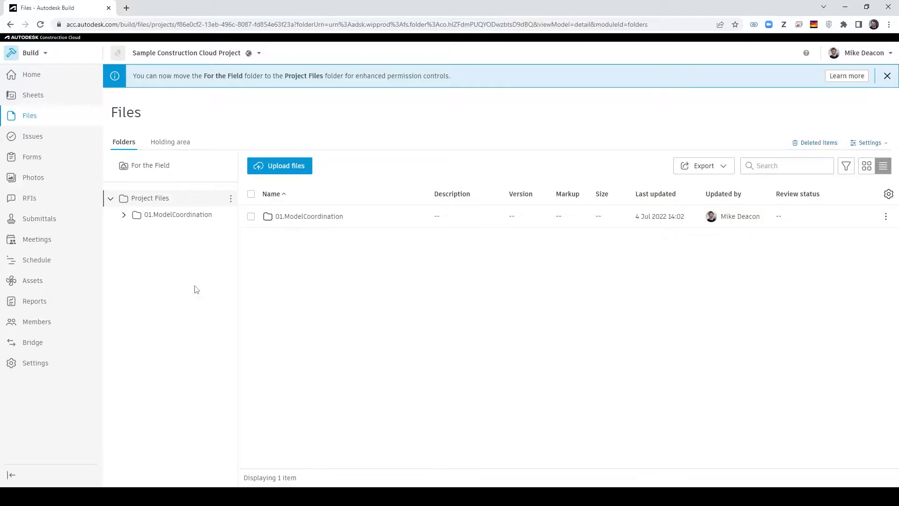
# Switch to Docs and create a 02.MCVideo folder under Project Files.
pyautogui.click(31, 53)
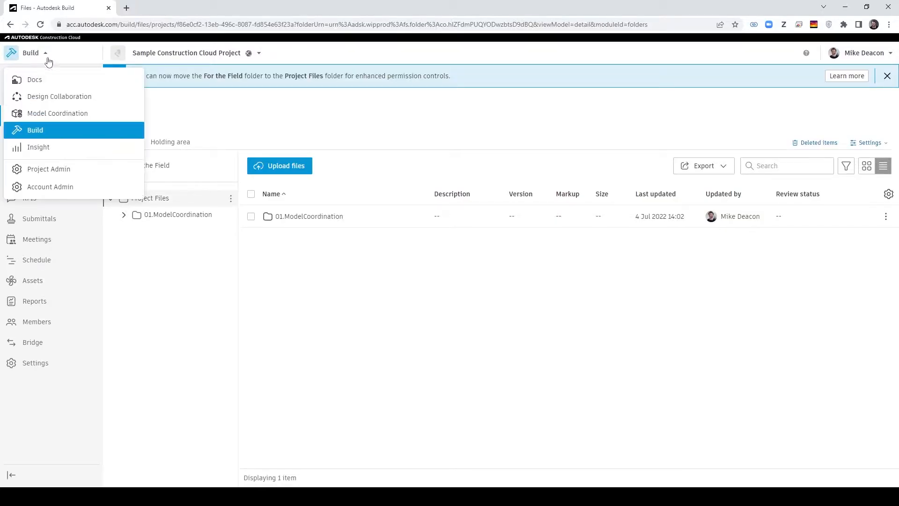
pyautogui.moveTo(34, 79)
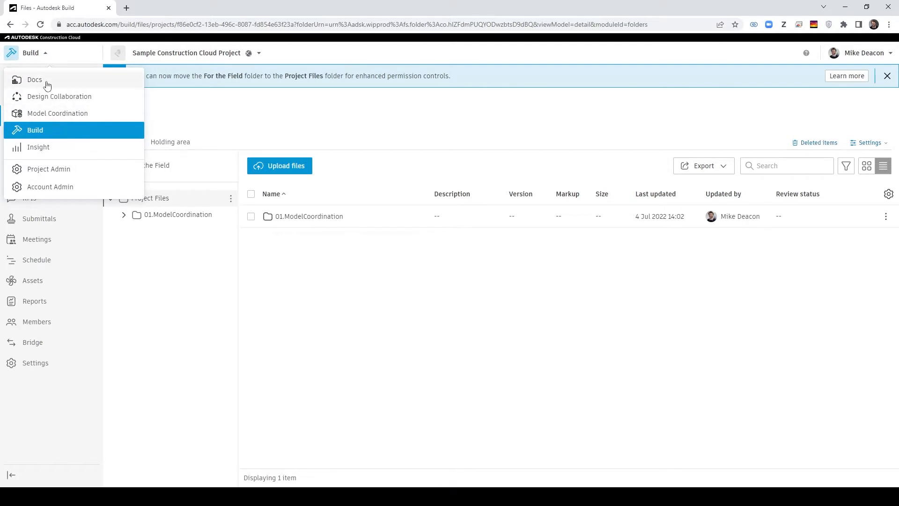
pyautogui.click(34, 79)
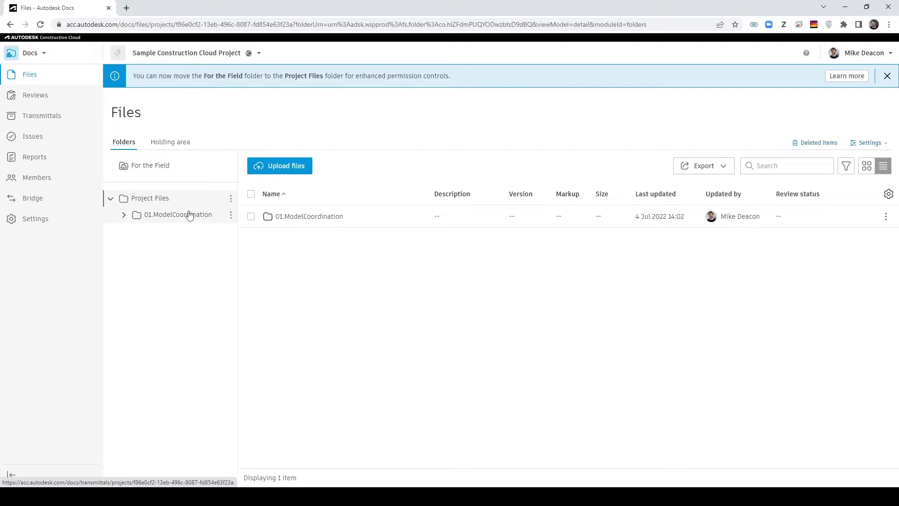
pyautogui.click(231, 198)
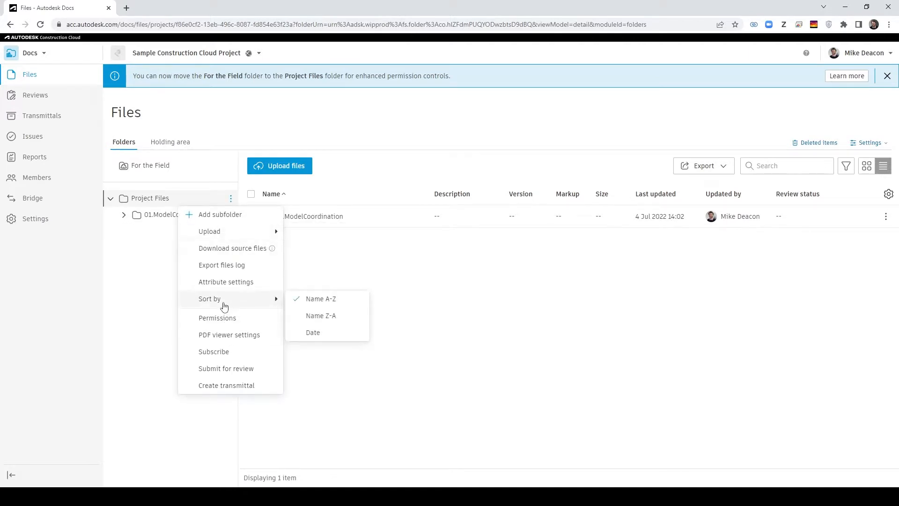
pyautogui.moveTo(224, 301)
pyautogui.write('02.MCV')
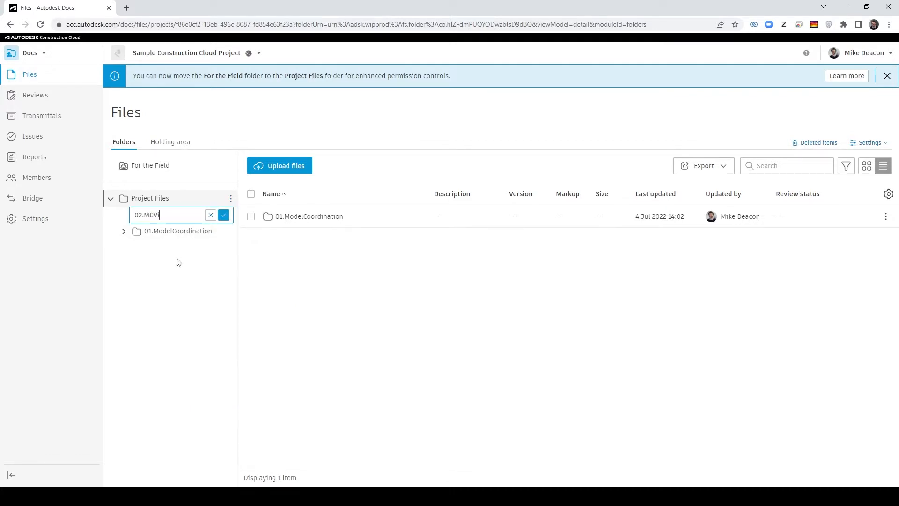
pyautogui.click(224, 214)
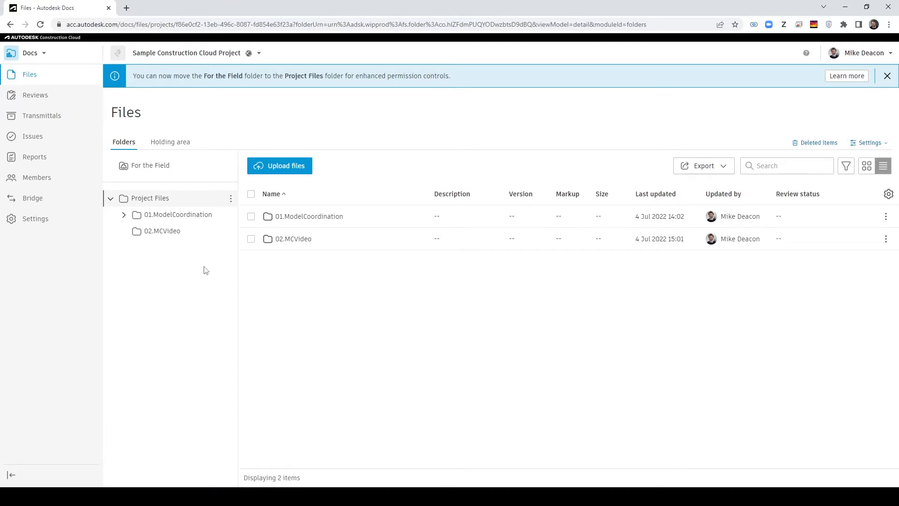
# Inside 02.MCVideo, add subfolders 02.01.Design and 02.02.Existing.
pyautogui.click(161, 230)
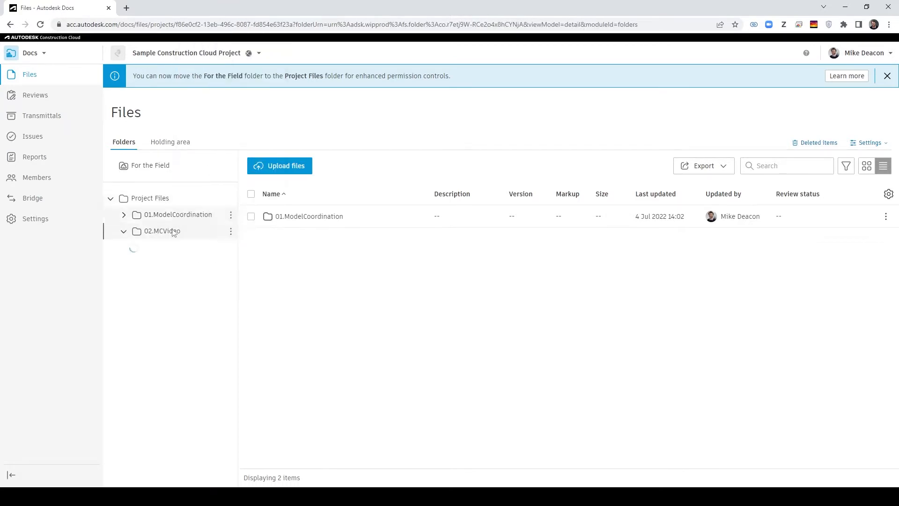
pyautogui.write('02.01.Desig')
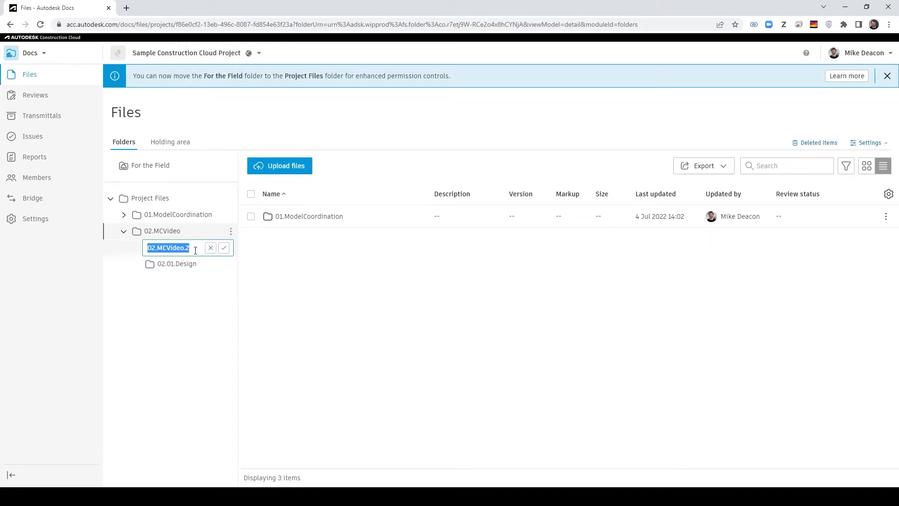
pyautogui.write('02.02.')
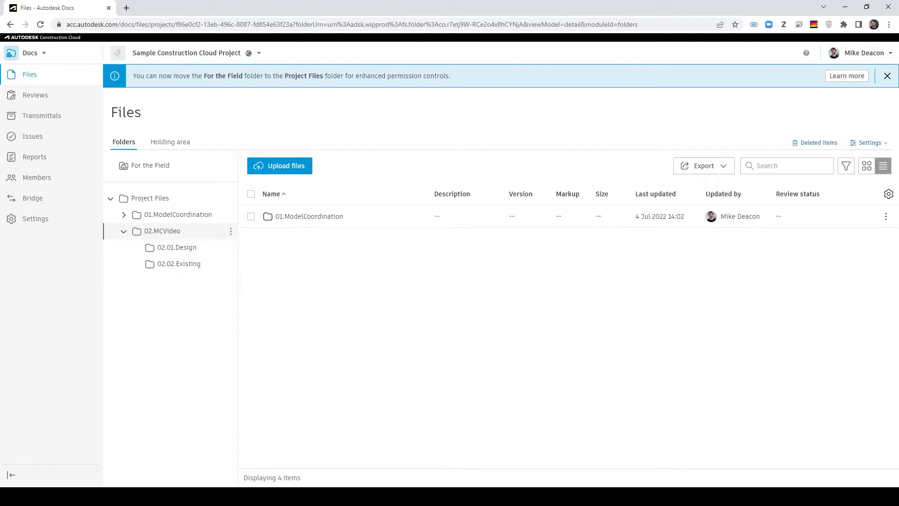
# In Model Coordination settings, create space 'MC Video Example' on the 02.MCVideo folder.
pyautogui.click(30, 53)
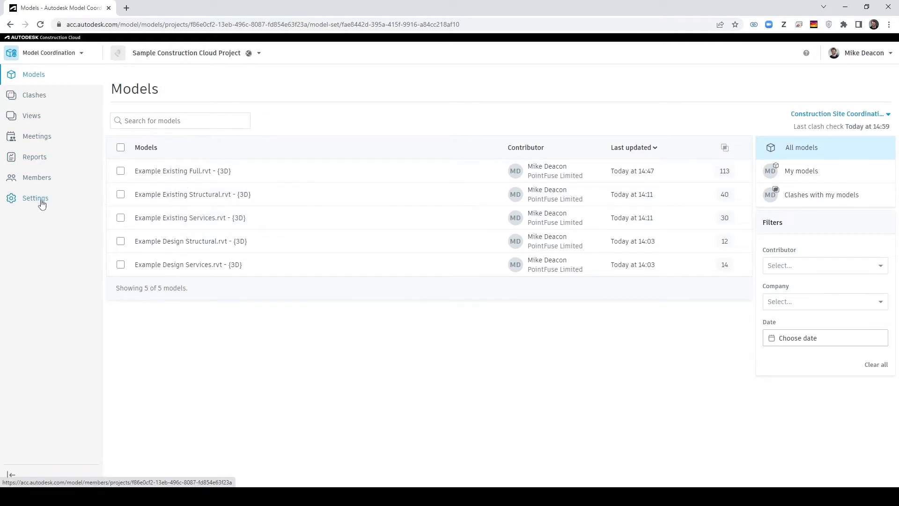
pyautogui.click(35, 198)
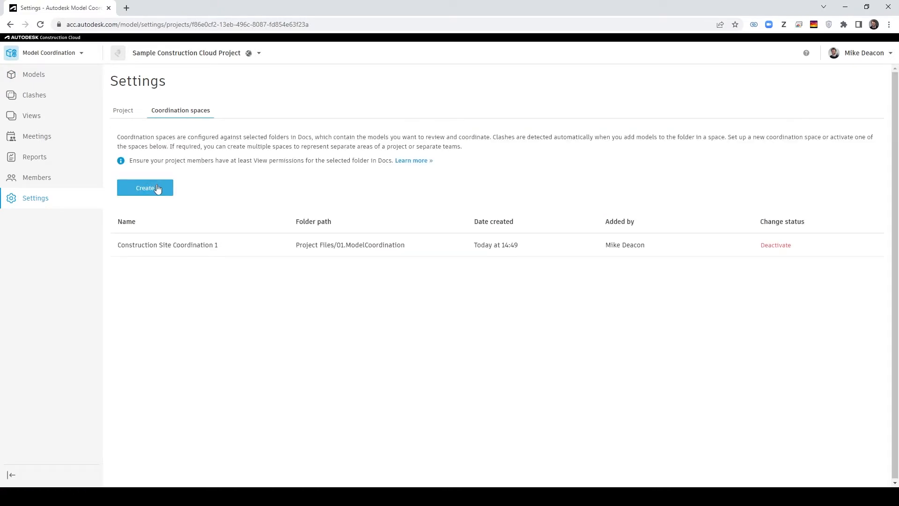
pyautogui.click(145, 187)
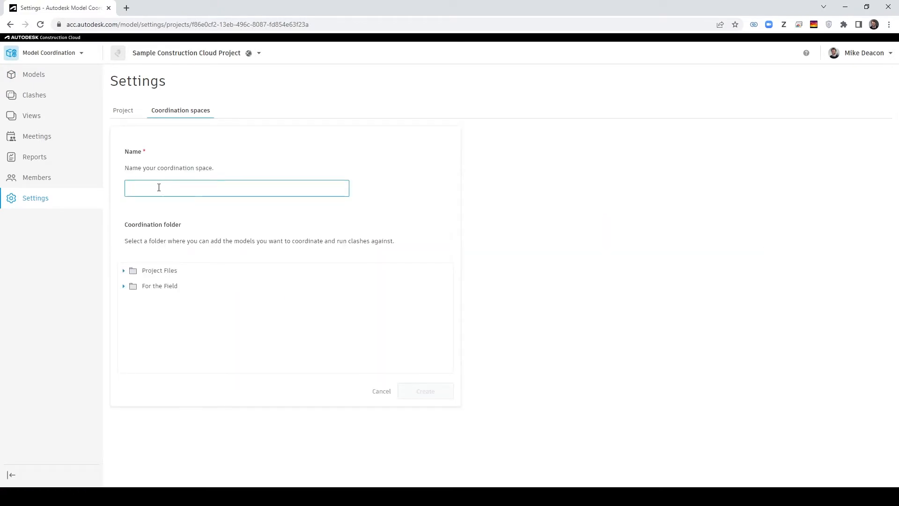
pyautogui.write('MC Video Example')
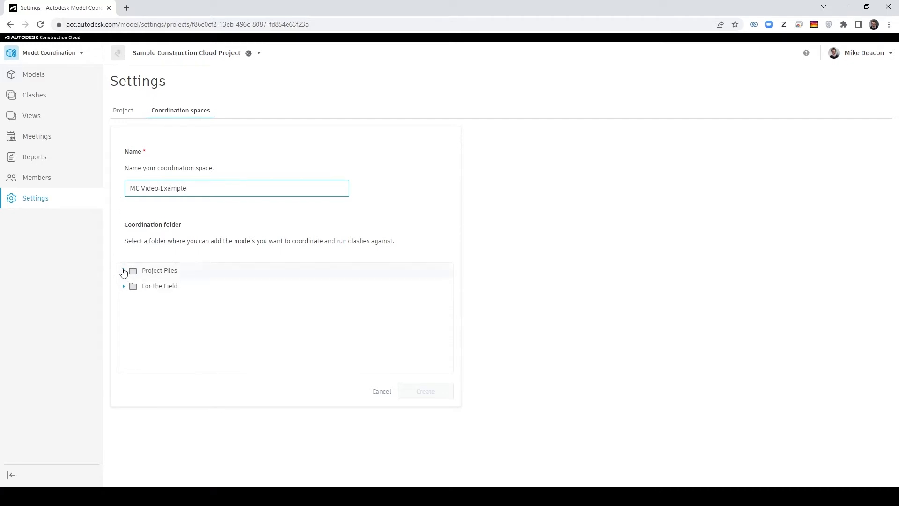
pyautogui.click(425, 391)
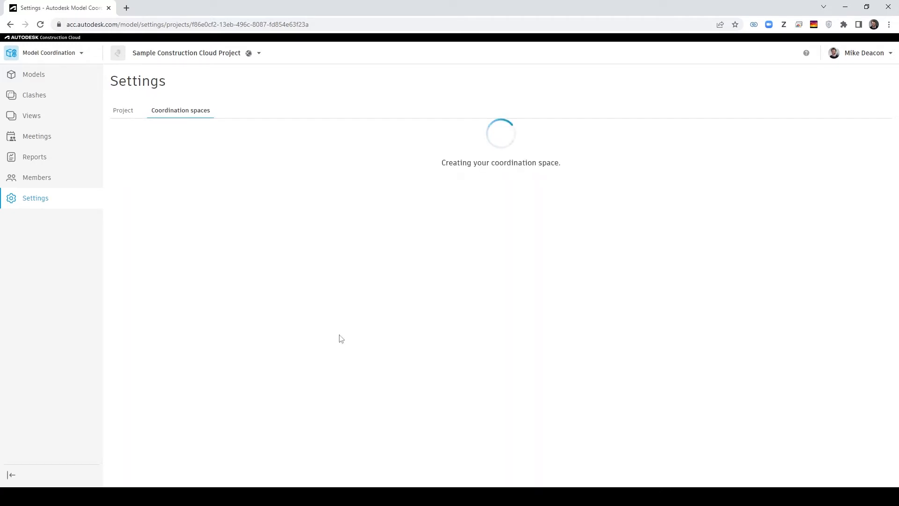
pyautogui.moveTo(266, 298)
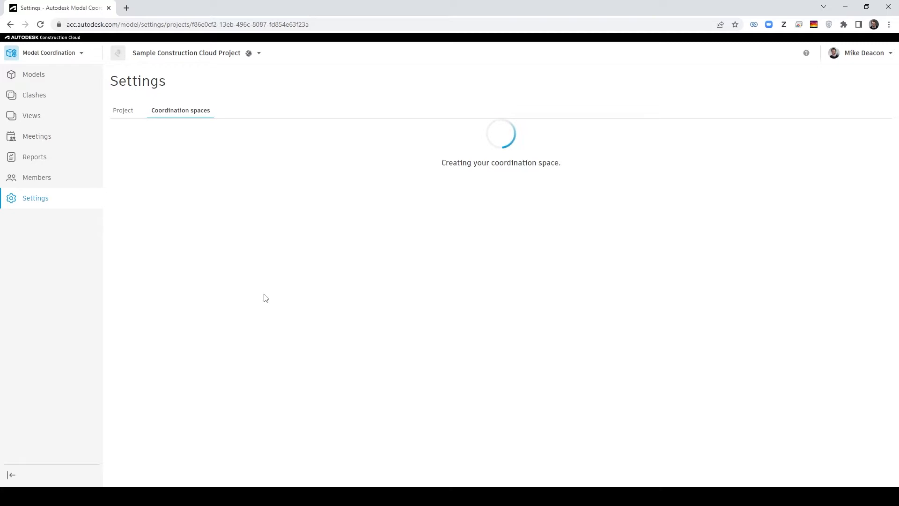
pyautogui.click(50, 52)
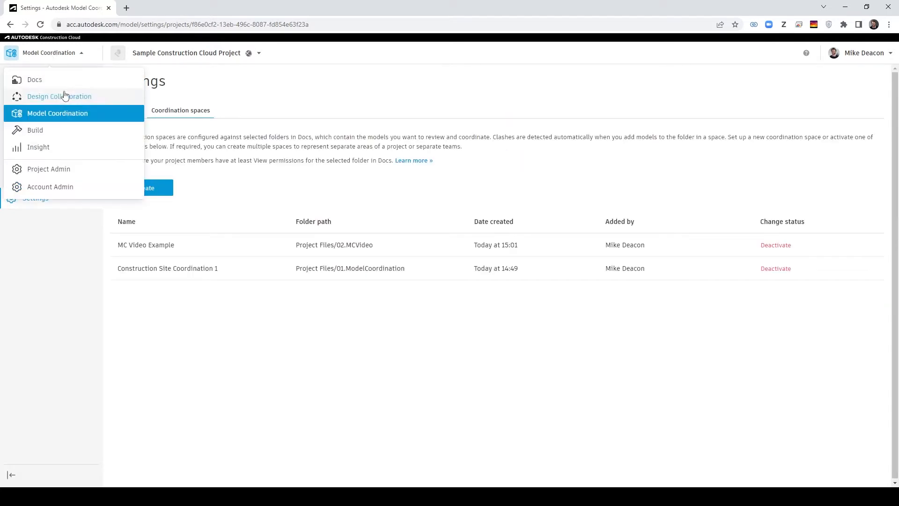
# Upload Example Design Services.rvt and Example Design Structural.rvt into 02.MCVideo.
pyautogui.click(34, 80)
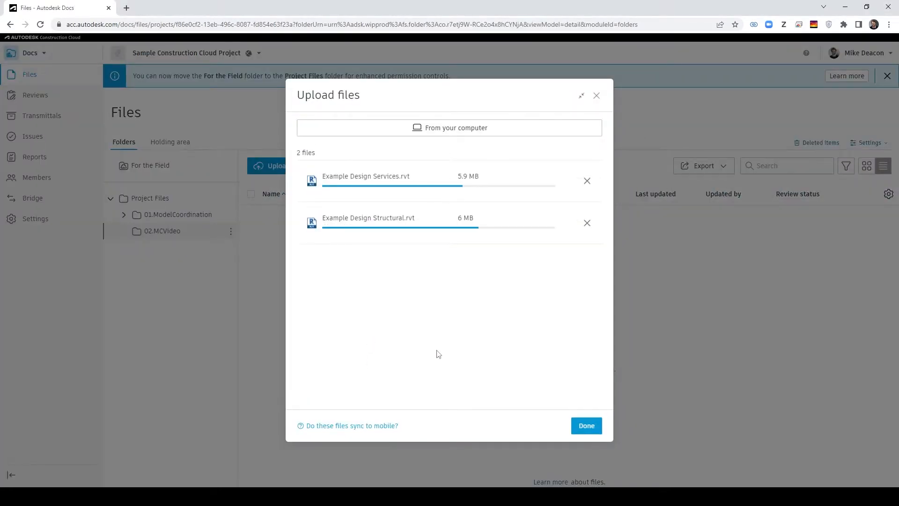
pyautogui.click(585, 426)
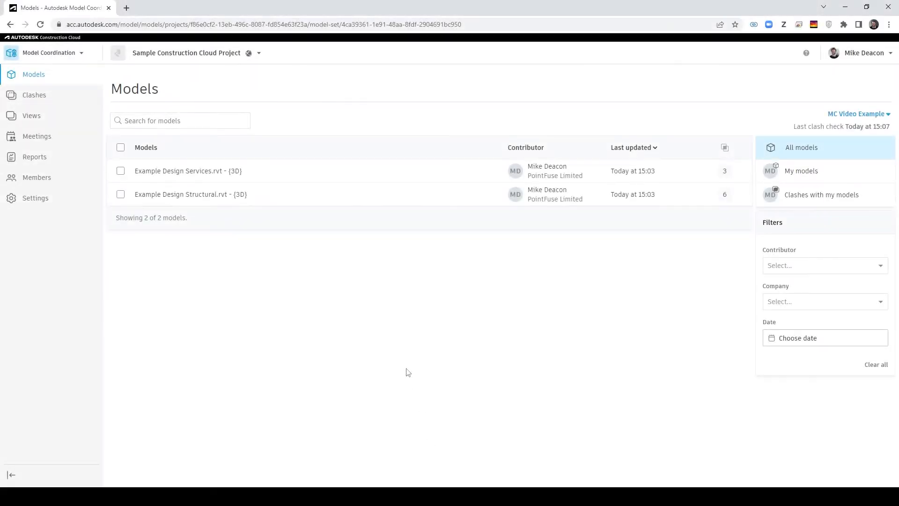
# Open the 6 structural-versus-services clash groups and orbit to inspect the clashing beams.
pyautogui.click(33, 95)
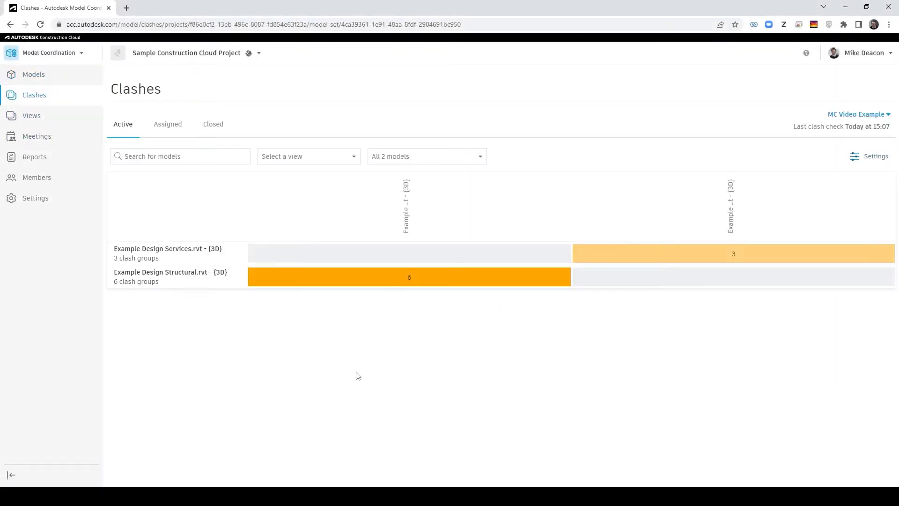
pyautogui.moveTo(399, 365)
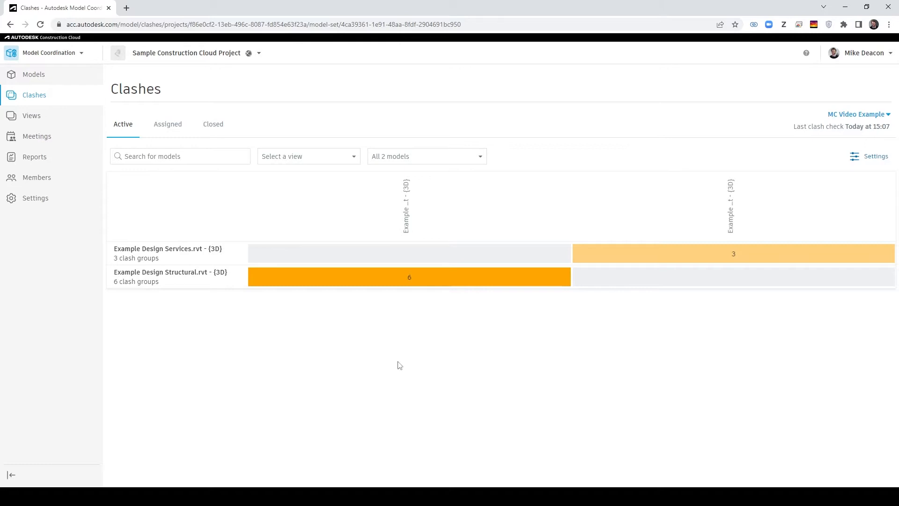
pyautogui.moveTo(409, 284)
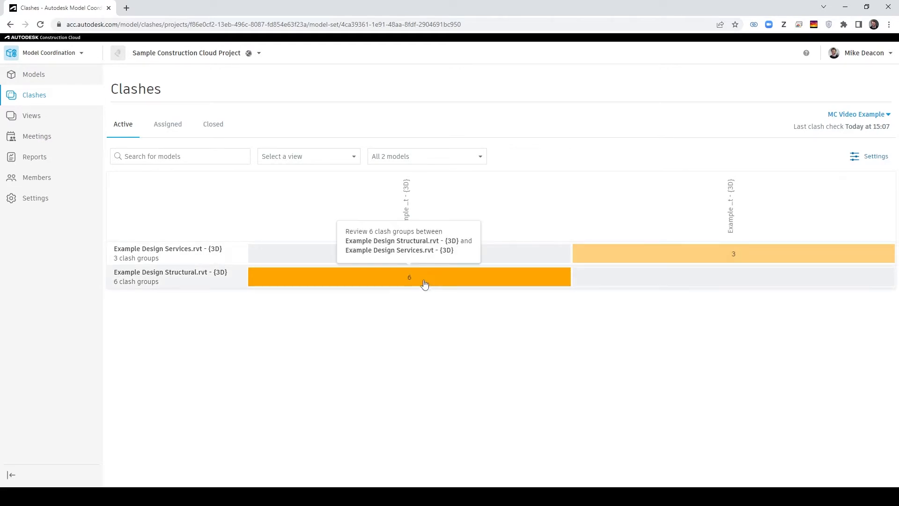
pyautogui.click(409, 277)
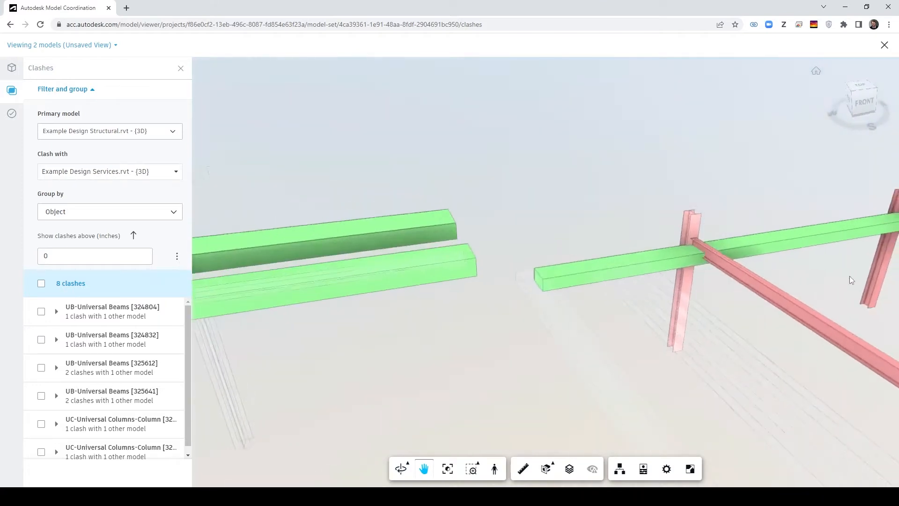
pyautogui.moveTo(851, 280); pyautogui.dragTo(630, 268)
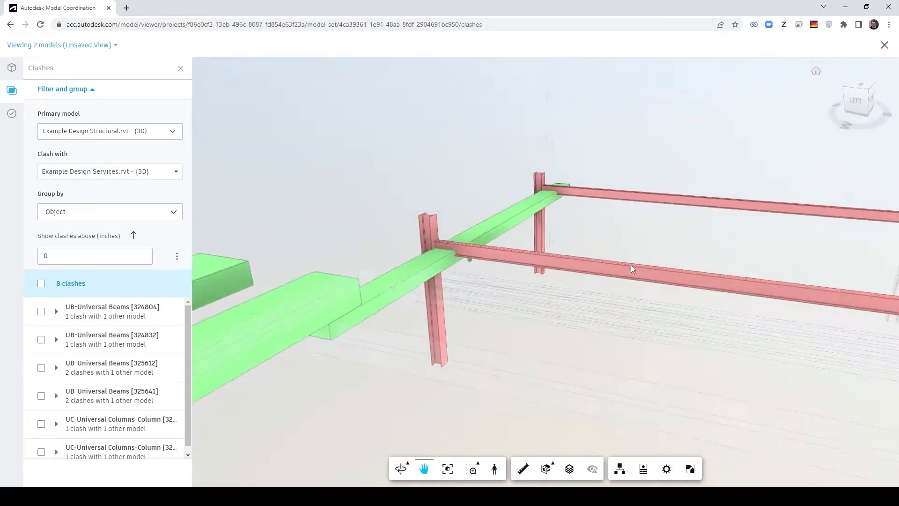
pyautogui.moveTo(630, 268); pyautogui.dragTo(338, 282)
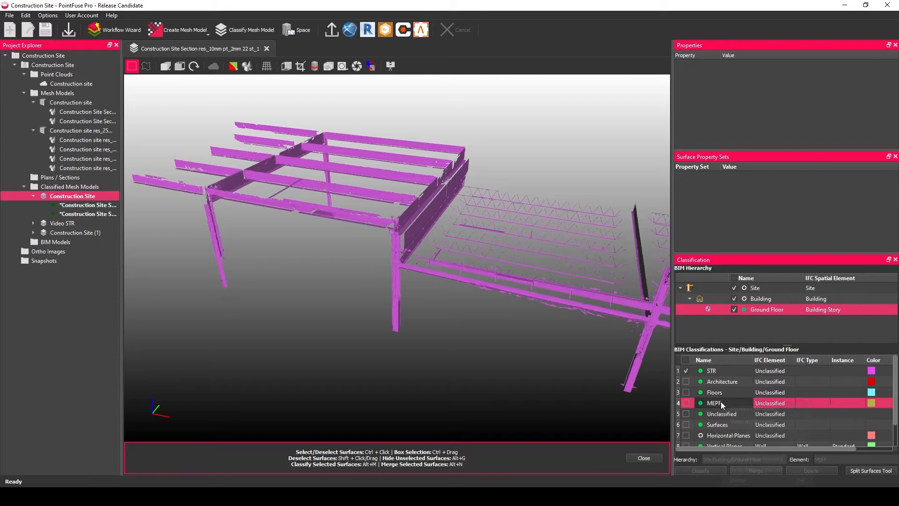
# Show the MEPF, STR and Unclassified classifications on the Construction Site mesh.
pyautogui.click(686, 403)
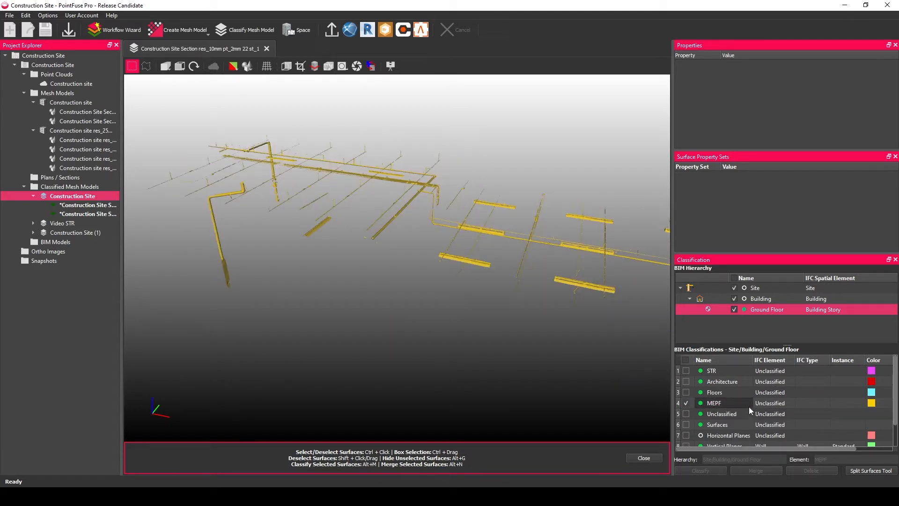
pyautogui.click(685, 370)
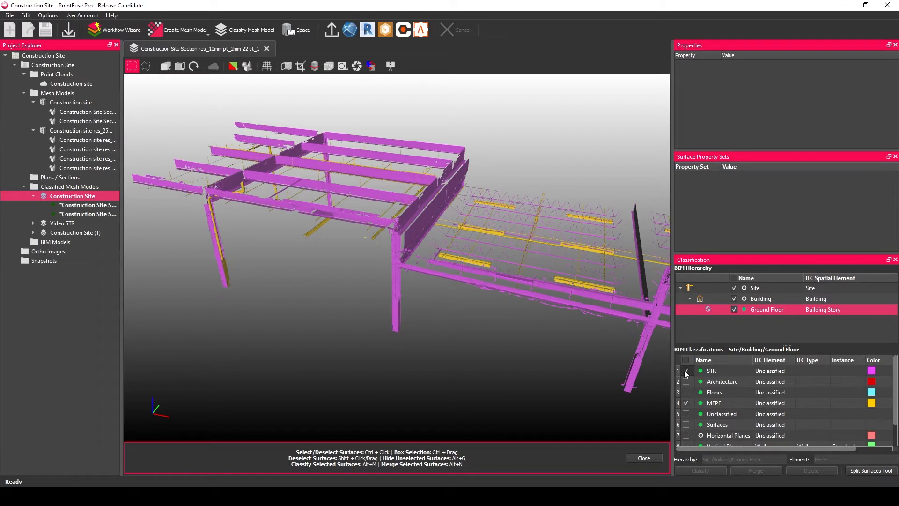
pyautogui.click(685, 370)
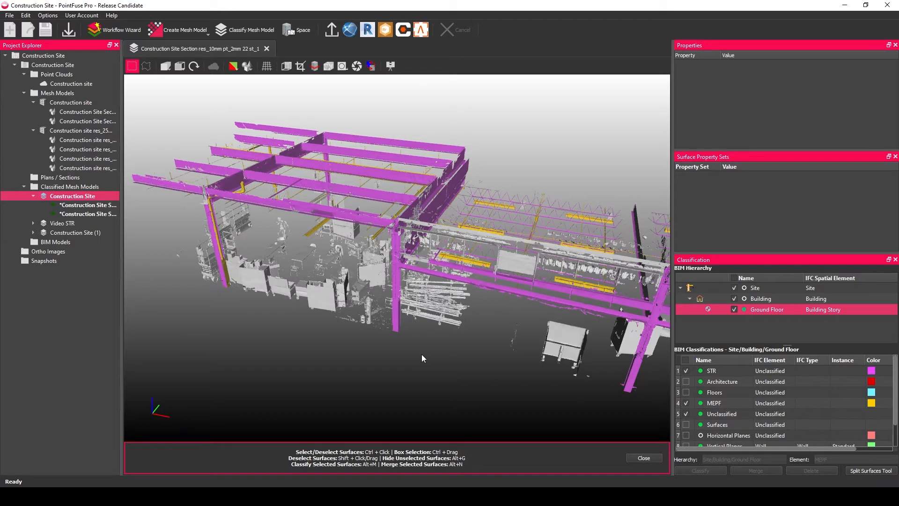
pyautogui.moveTo(682, 363)
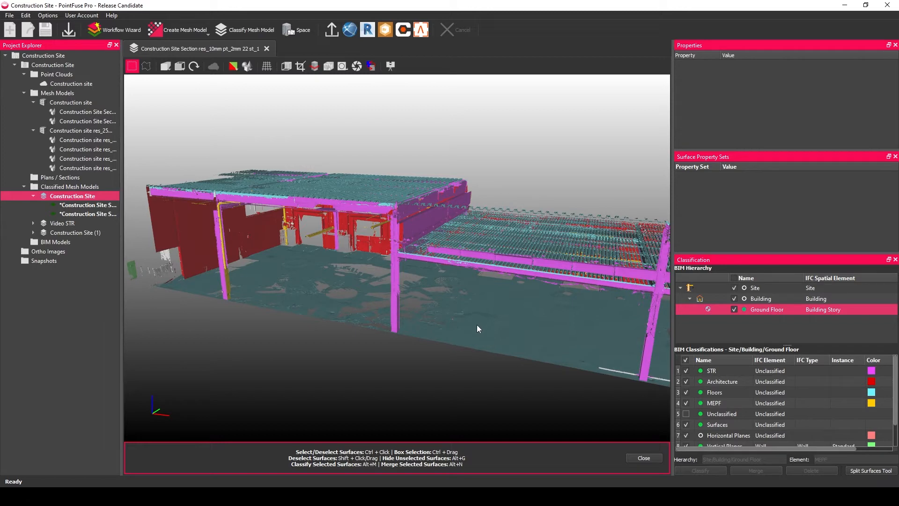
pyautogui.moveTo(472, 319)
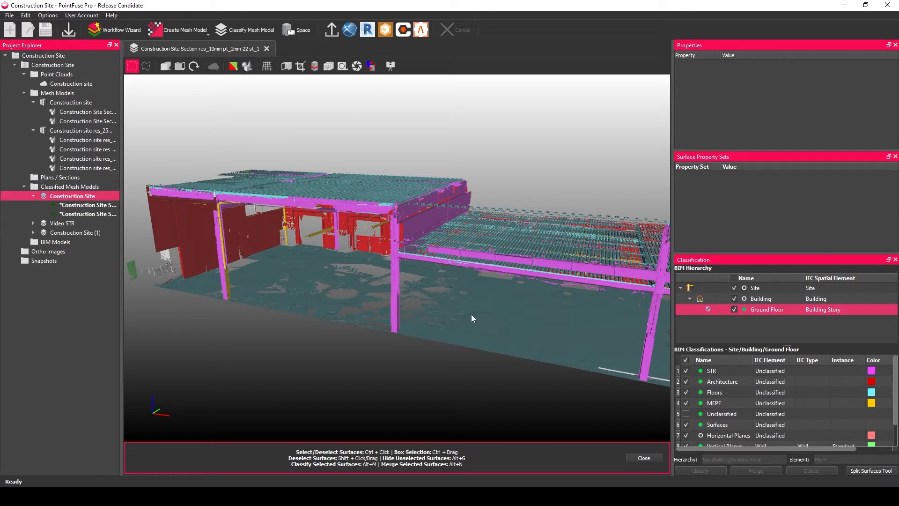
pyautogui.moveTo(367, 29)
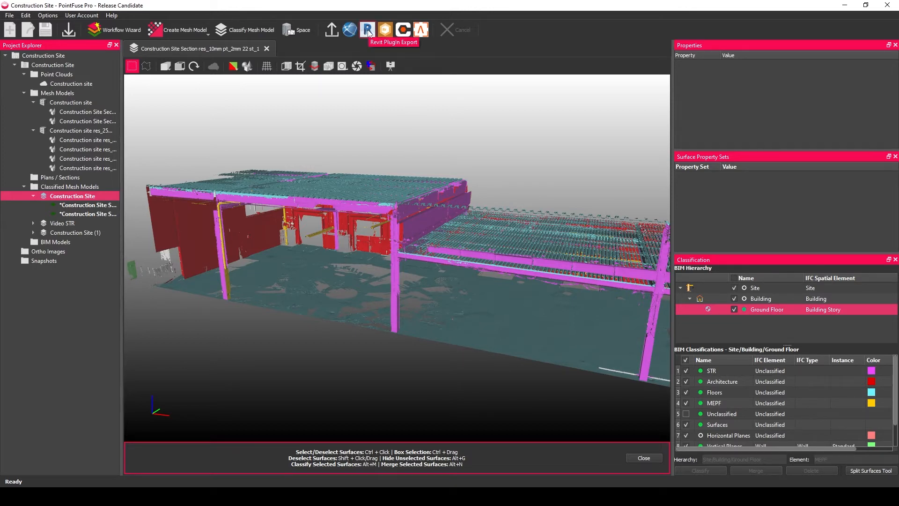
# Set the Revit plugin export to Construction Site_Revit.prf with Ground Floor classes.
pyautogui.click(368, 29)
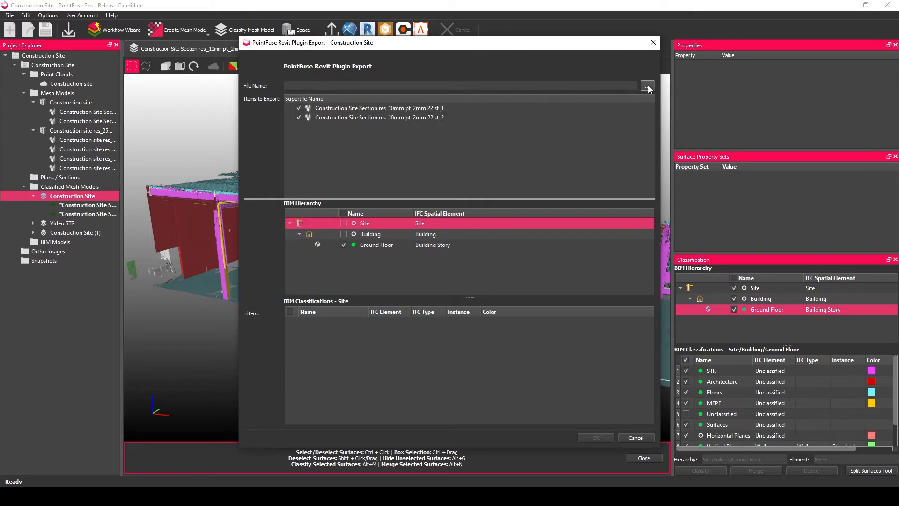
pyautogui.click(647, 85)
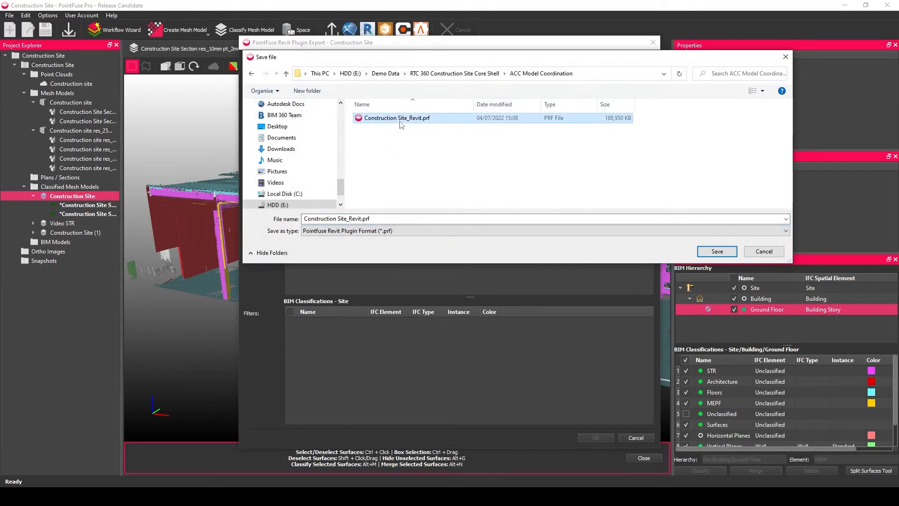
pyautogui.click(716, 251)
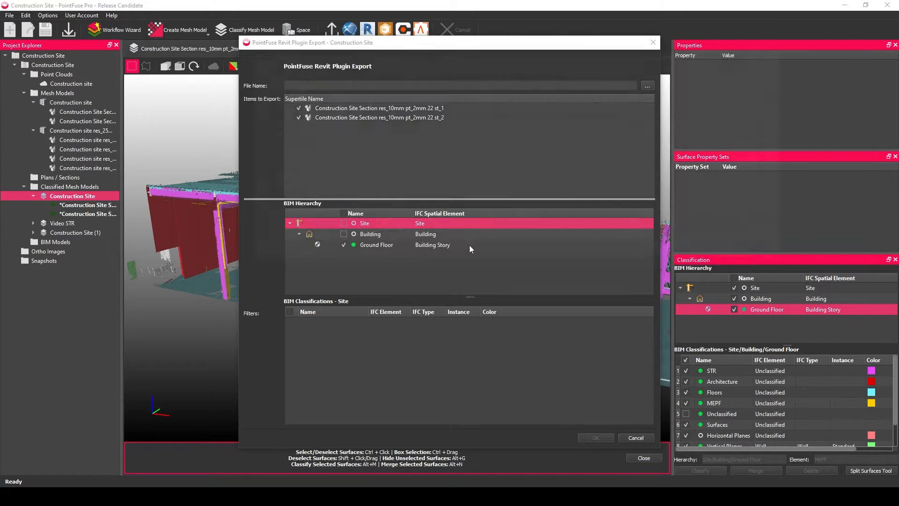
pyautogui.click(376, 245)
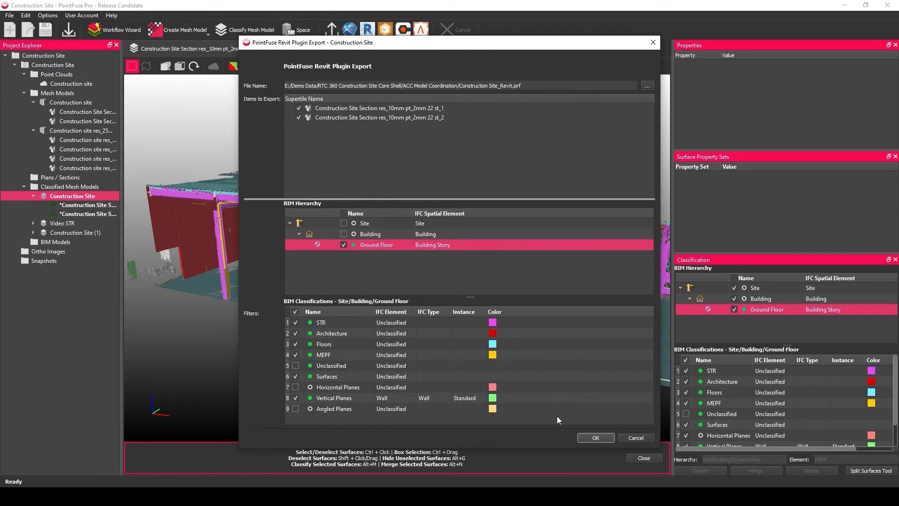
pyautogui.moveTo(636, 437)
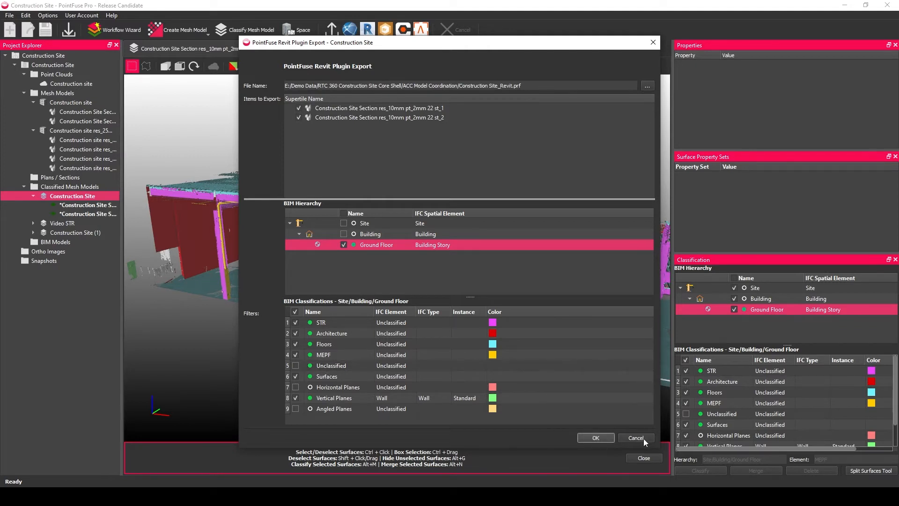
pyautogui.moveTo(639, 442)
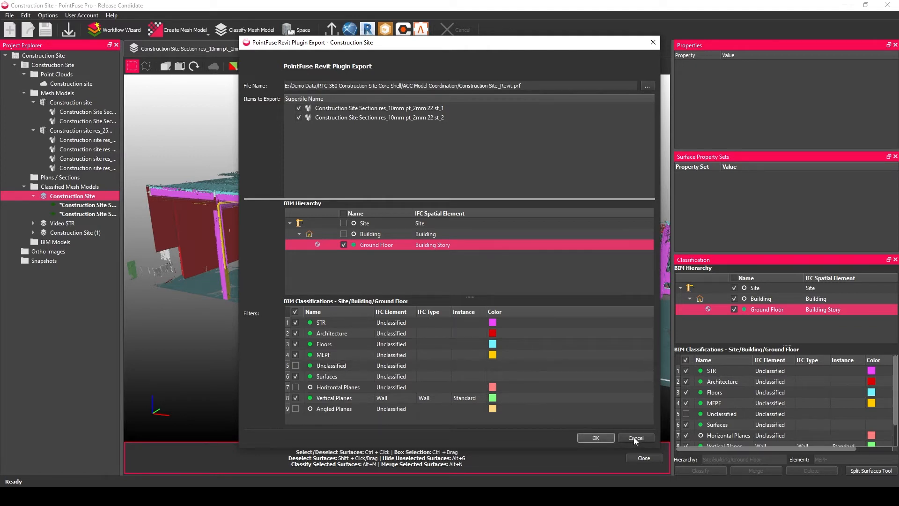
pyautogui.click(635, 437)
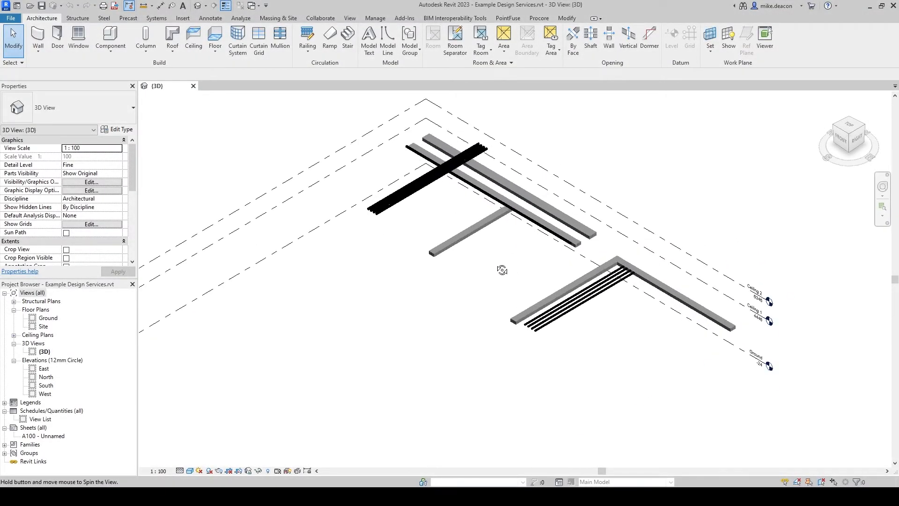
# Link Construction Site_Revit.prf from the ACC Model Coordination folder as a PointFuse mesh.
pyautogui.moveTo(502, 270); pyautogui.dragTo(494, 245)
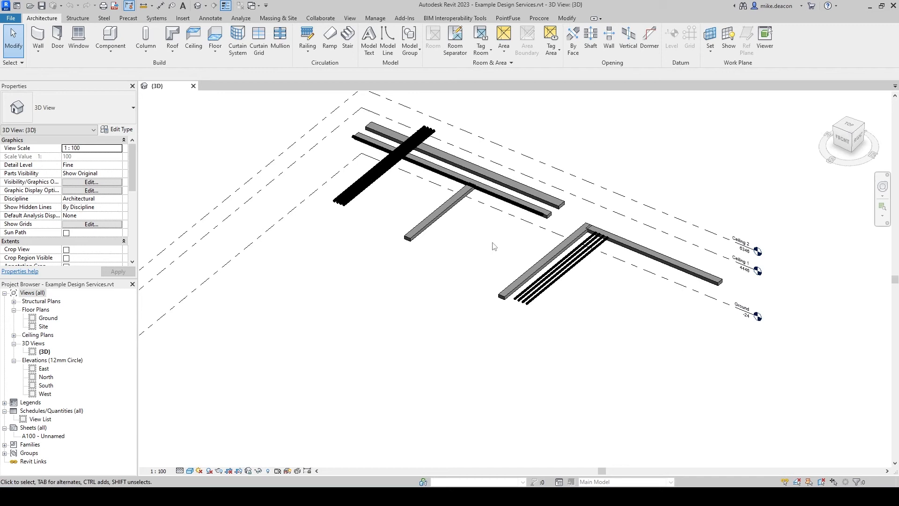
pyautogui.click(507, 17)
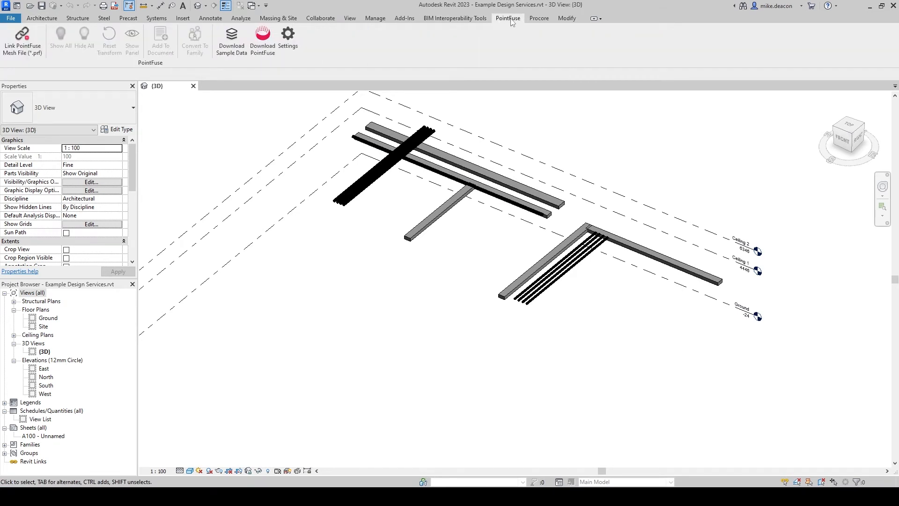
pyautogui.moveTo(509, 23)
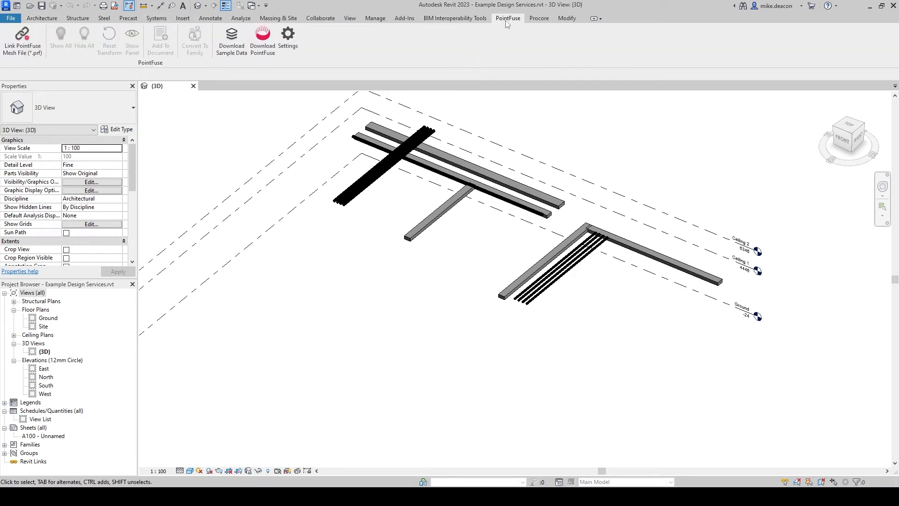
pyautogui.click(23, 39)
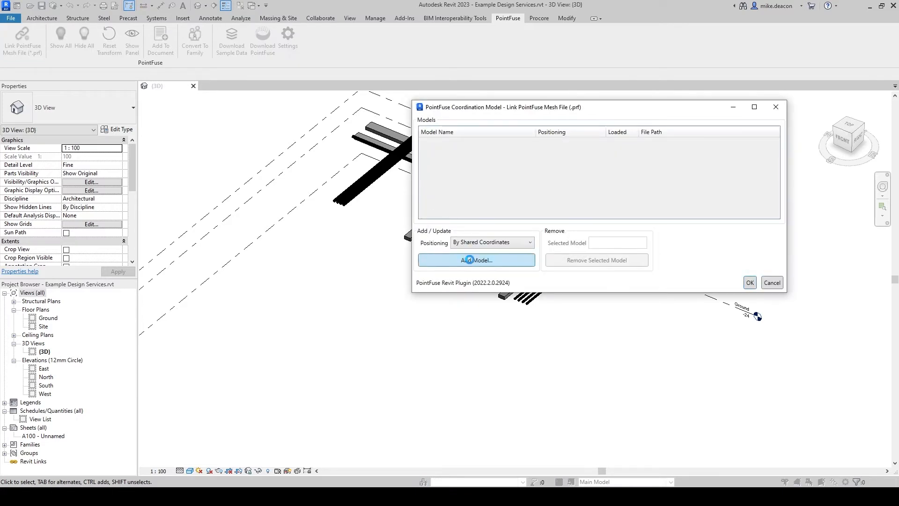
pyautogui.click(476, 260)
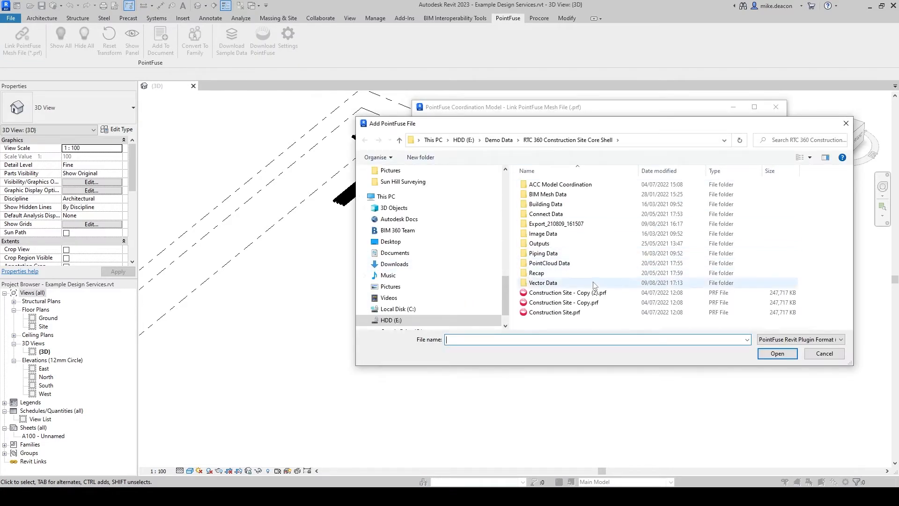
pyautogui.doubleClick(559, 184)
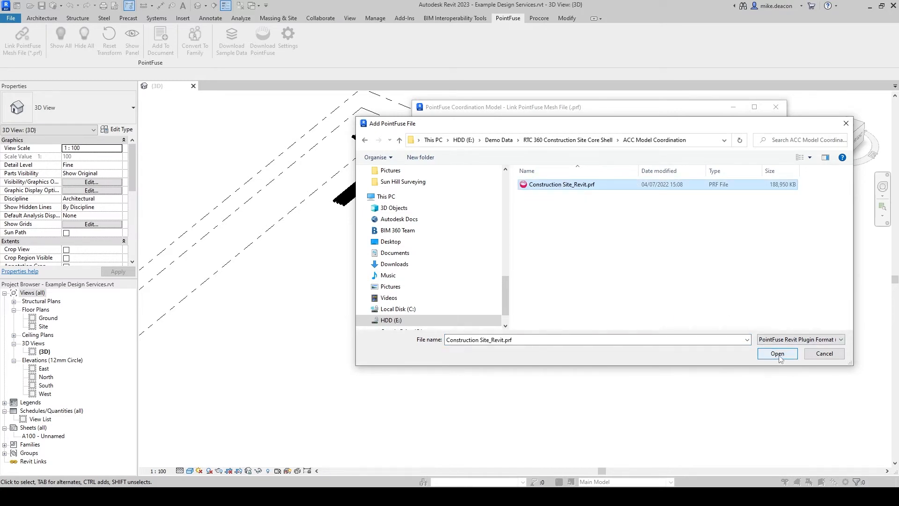
pyautogui.click(777, 353)
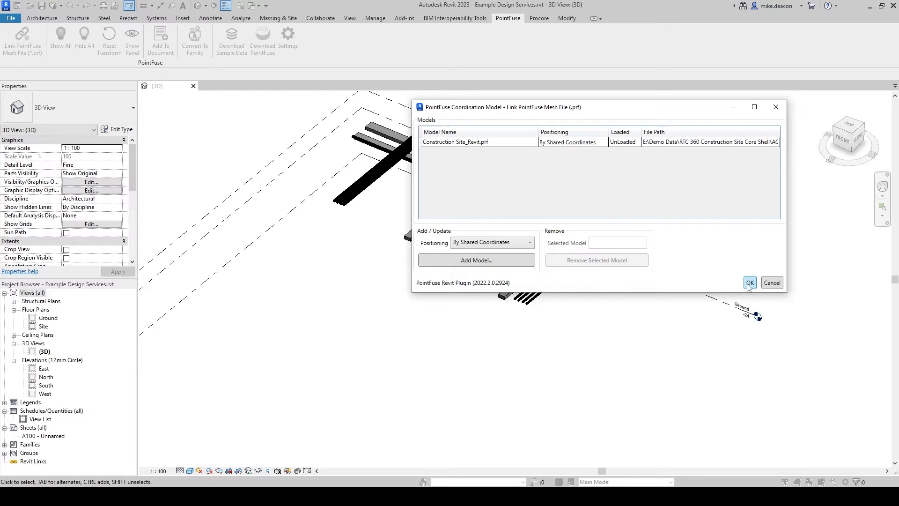
pyautogui.click(749, 282)
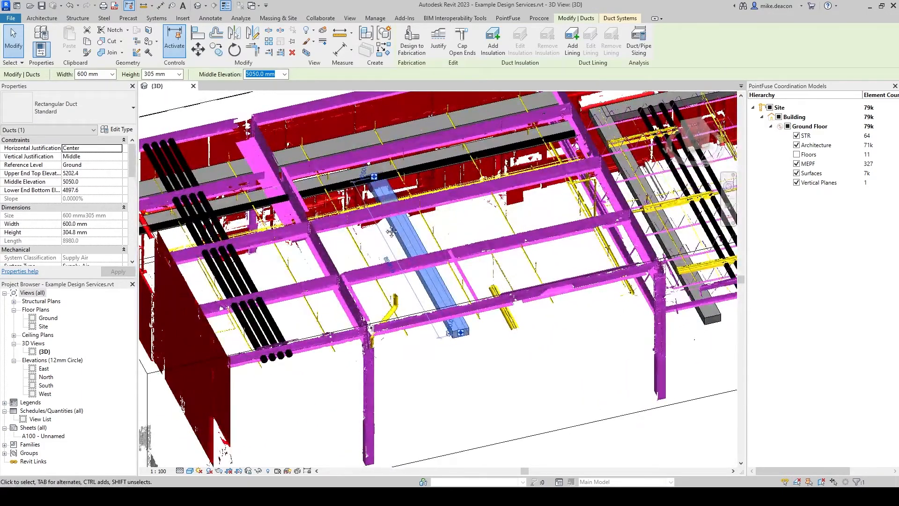
# Orbit around the duct and linked mesh, then close the project back to Home.
pyautogui.moveTo(401, 229); pyautogui.dragTo(470, 235)
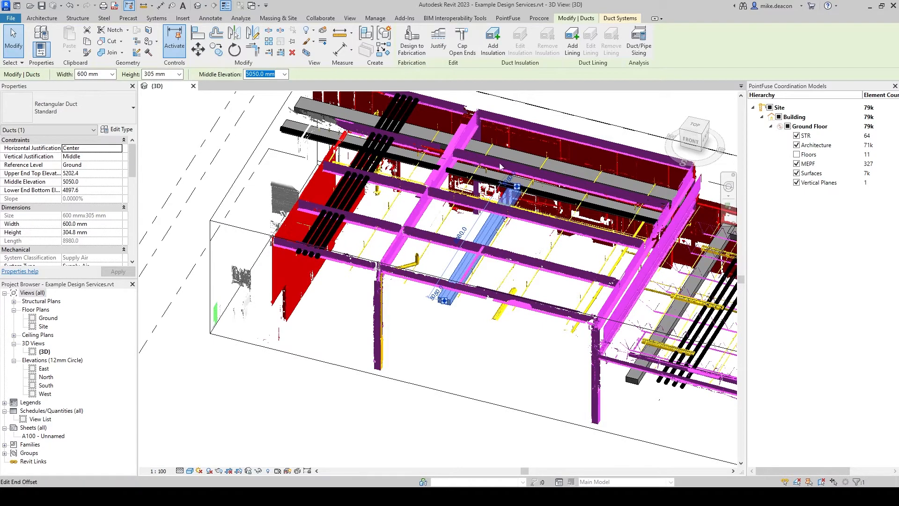
pyautogui.moveTo(503, 188)
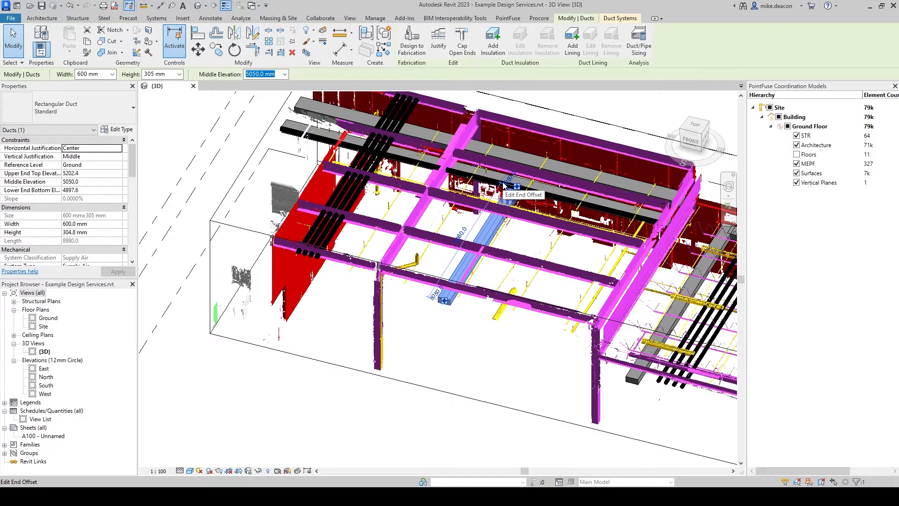
pyautogui.moveTo(522, 237)
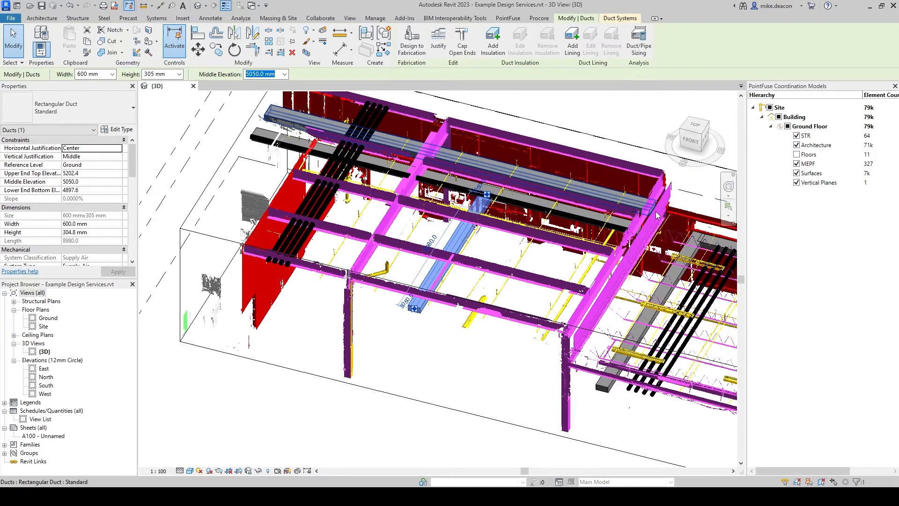
pyautogui.click(10, 17)
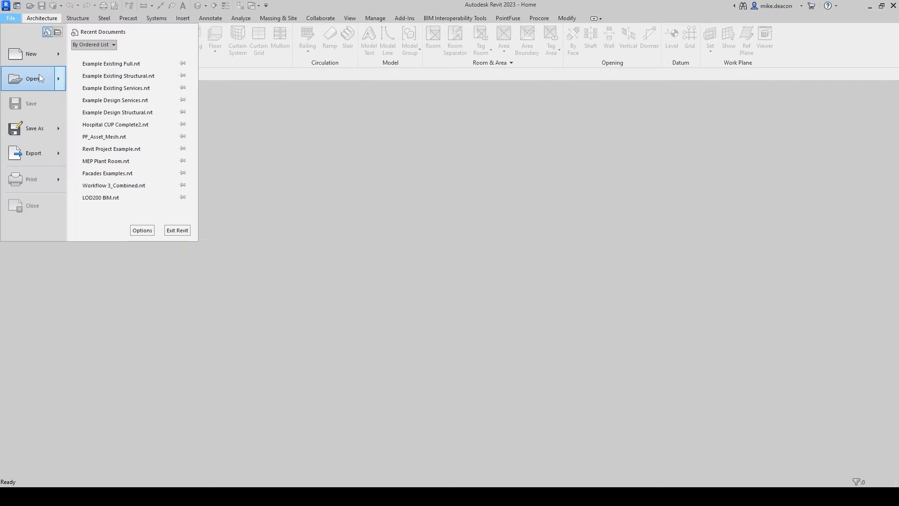
# Start a new Project from the Construction Template.
pyautogui.click(31, 53)
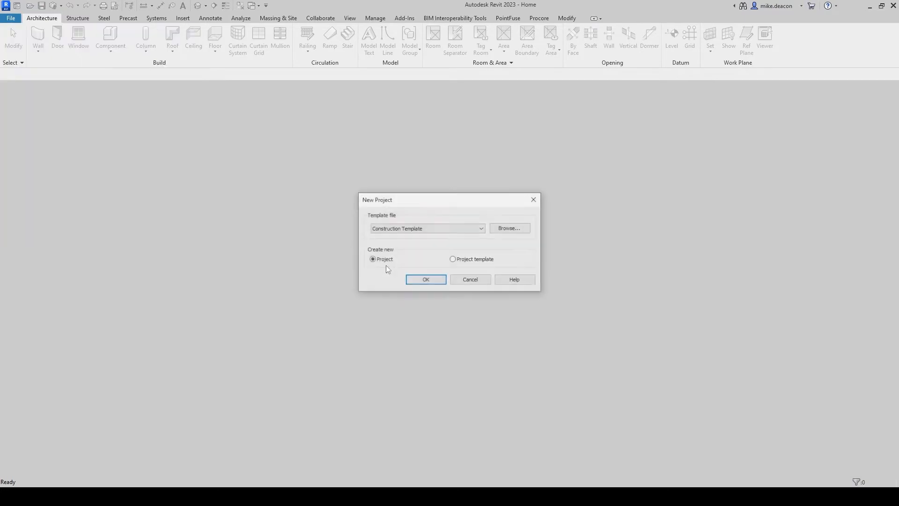
pyautogui.click(425, 279)
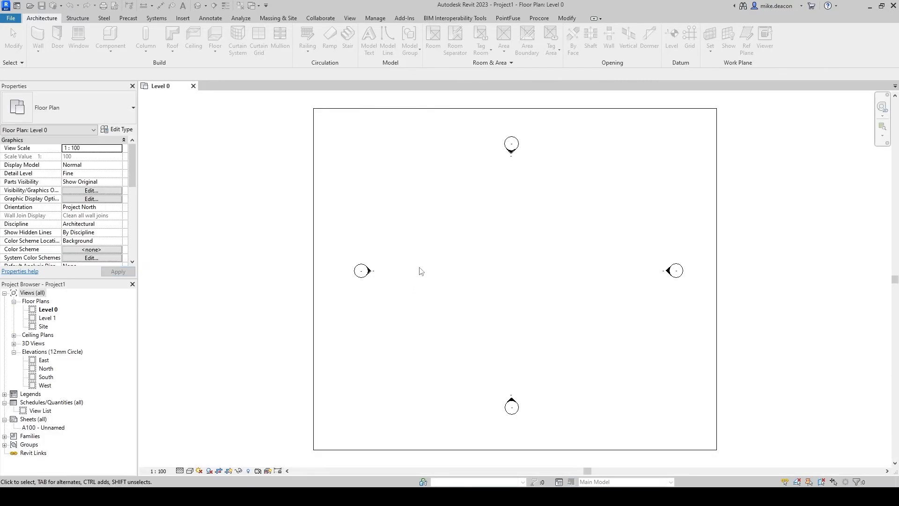
pyautogui.moveTo(420, 271)
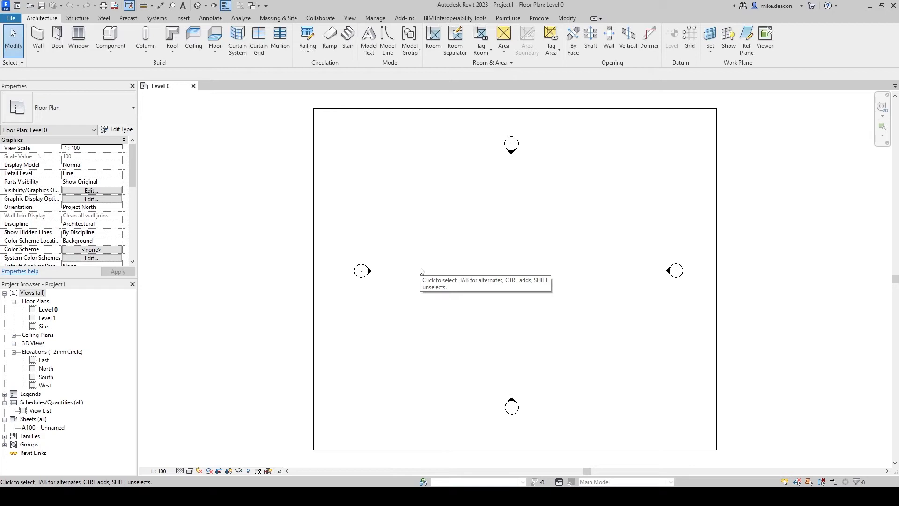
pyautogui.moveTo(421, 271)
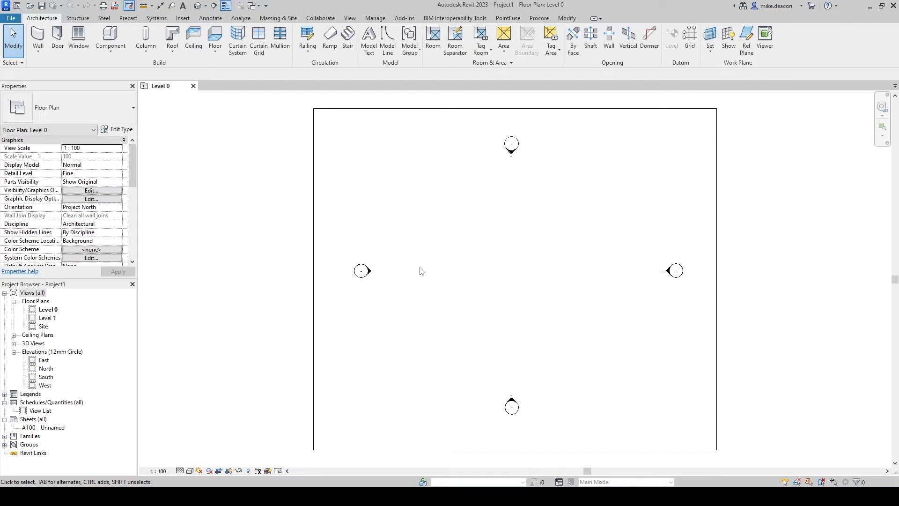
pyautogui.moveTo(419, 270)
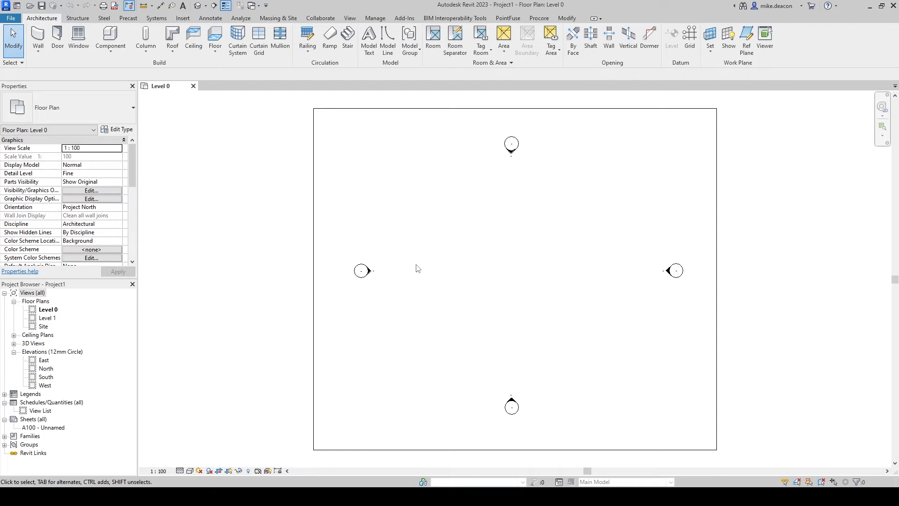
pyautogui.moveTo(414, 269)
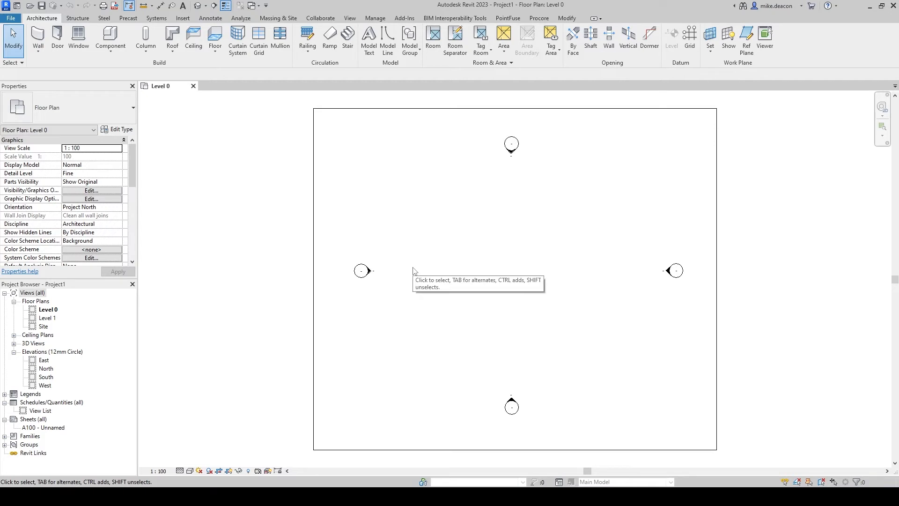
pyautogui.moveTo(121, 331)
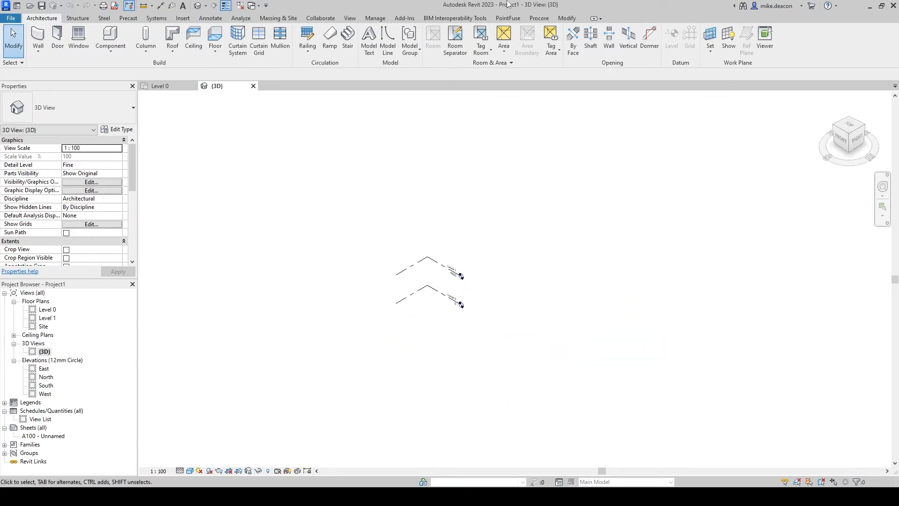
# Link the Construction Site_Revit PointFuse mesh file into the Revit project.
pyautogui.click(506, 18)
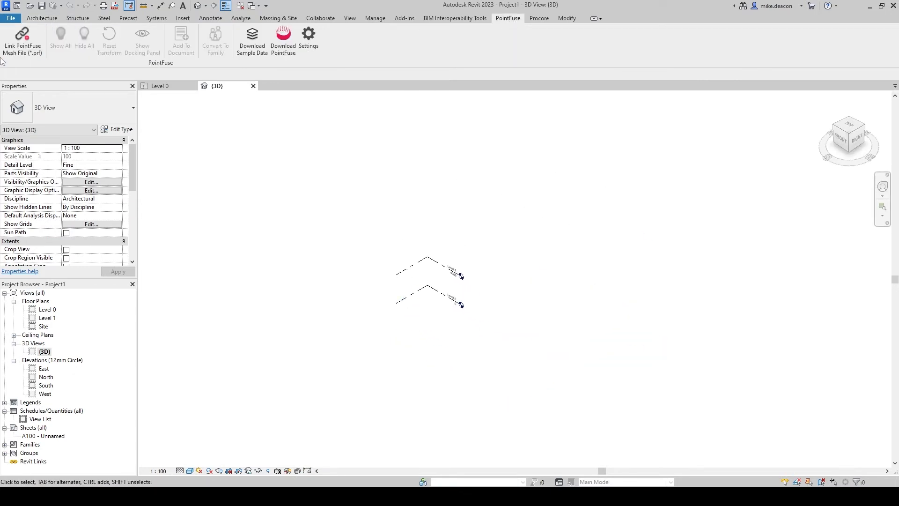
pyautogui.click(23, 41)
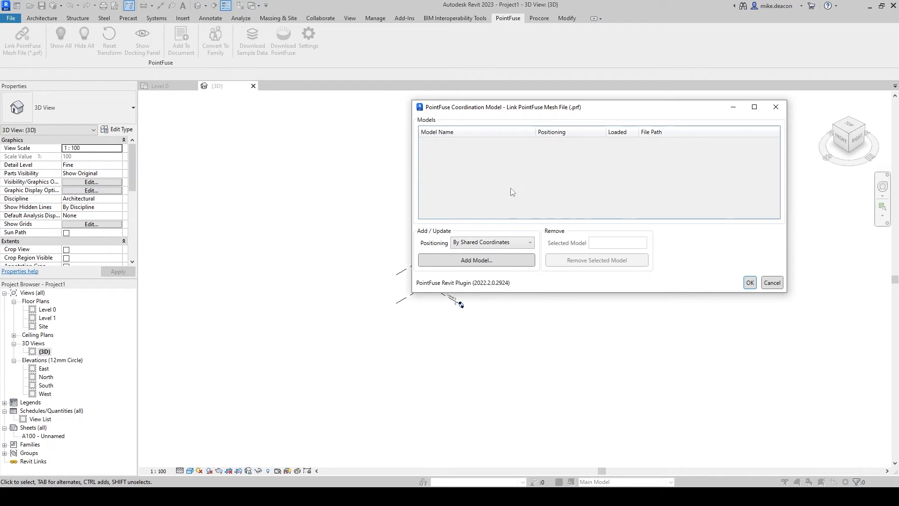
pyautogui.click(475, 260)
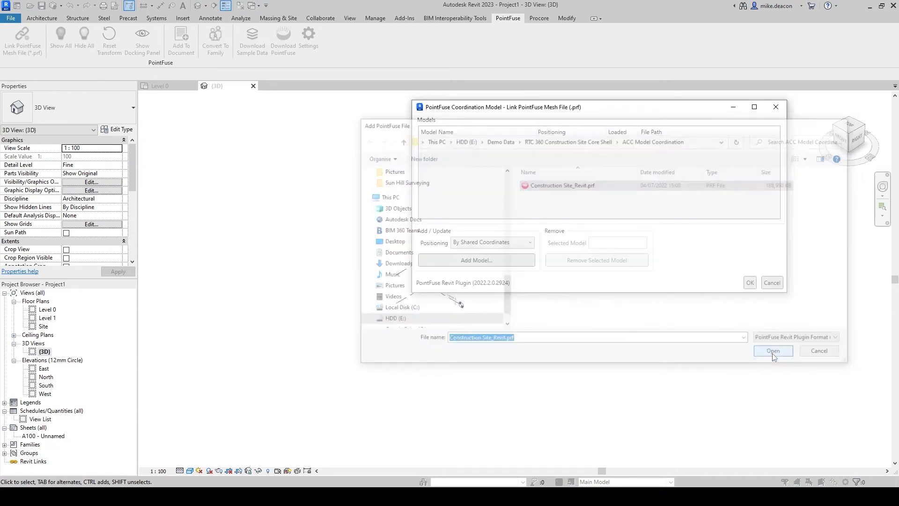
pyautogui.click(772, 351)
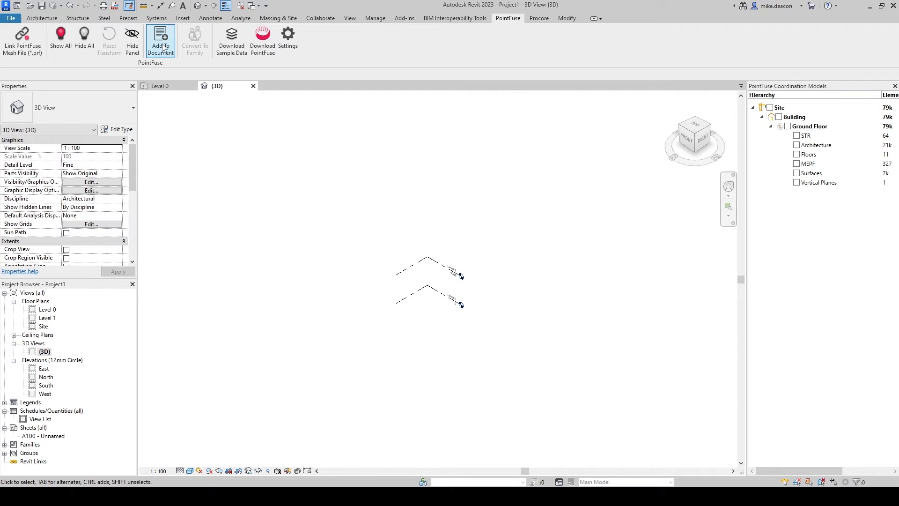
# Add the STR mesh layer to the project as Structural Framing.
pyautogui.click(160, 40)
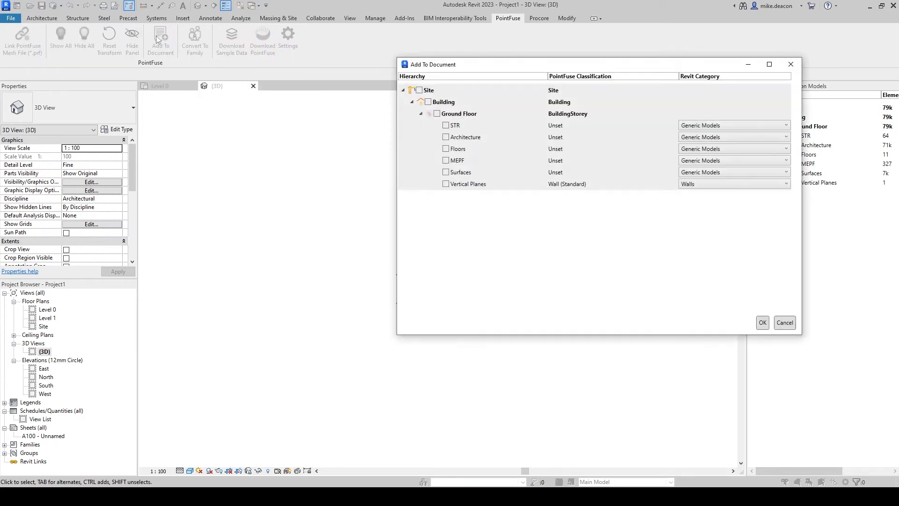
pyautogui.click(446, 125)
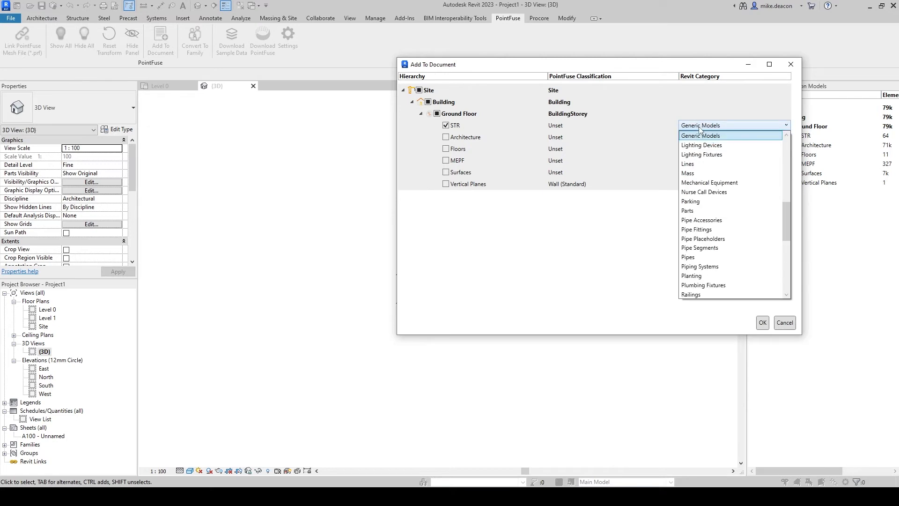
pyautogui.scroll(-3)
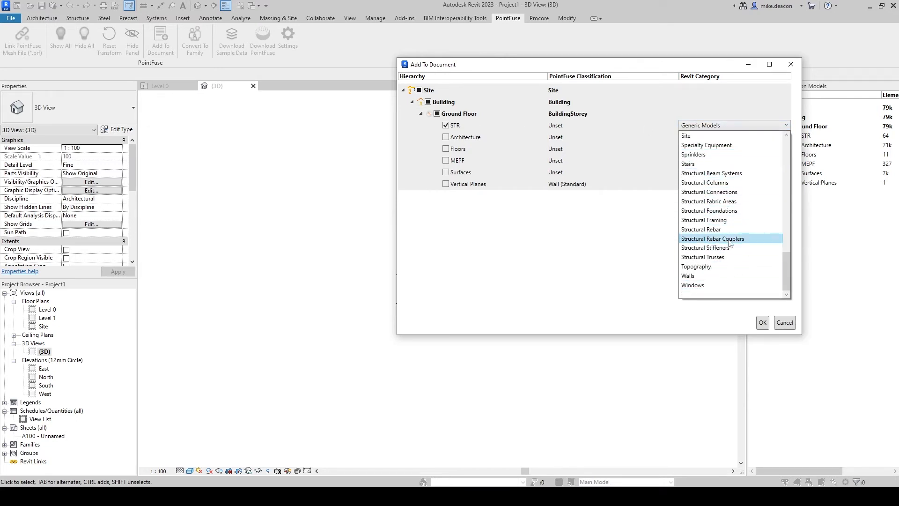
pyautogui.click(704, 220)
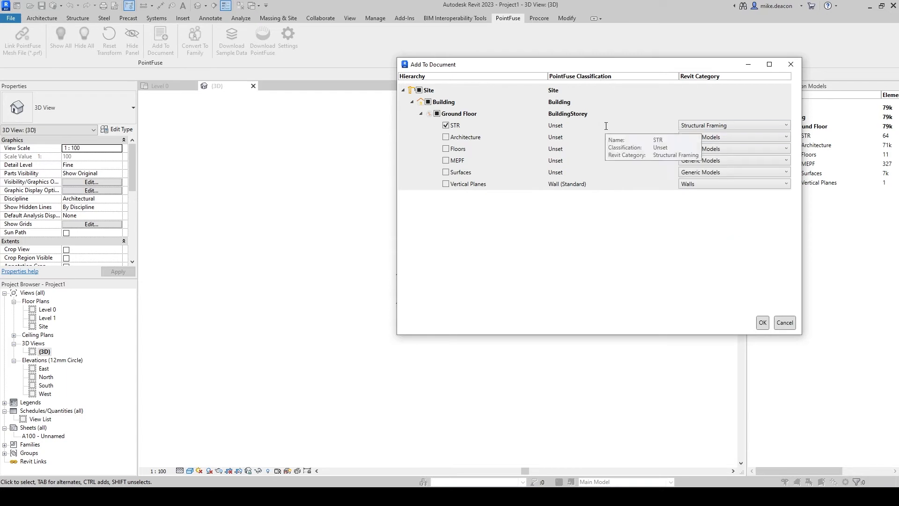
pyautogui.moveTo(749, 297)
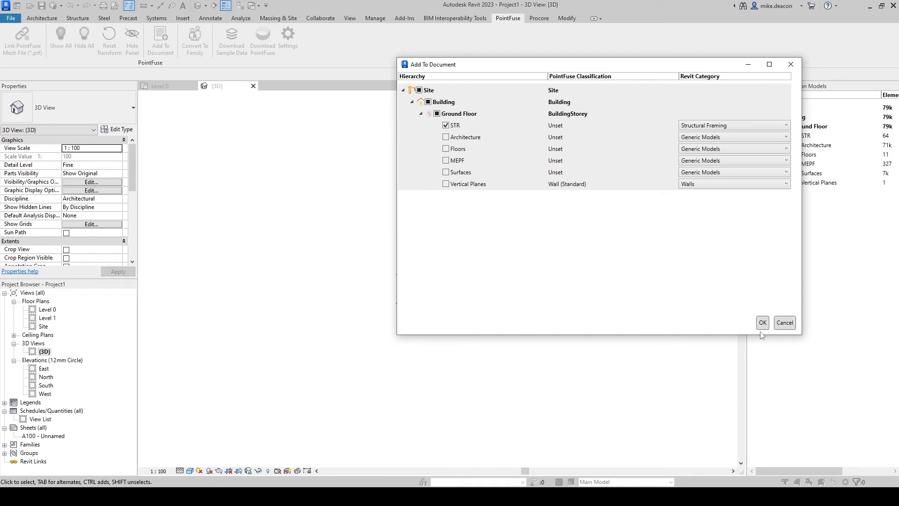
pyautogui.click(762, 322)
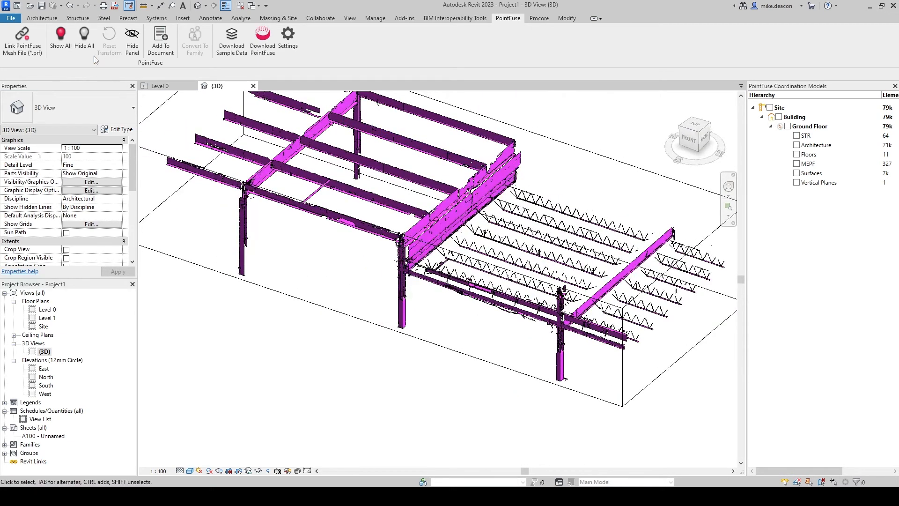
# Remove the linked mesh, save as 'Existing Structural Video', and select a pipe in Example Existing Services.
pyautogui.click(22, 43)
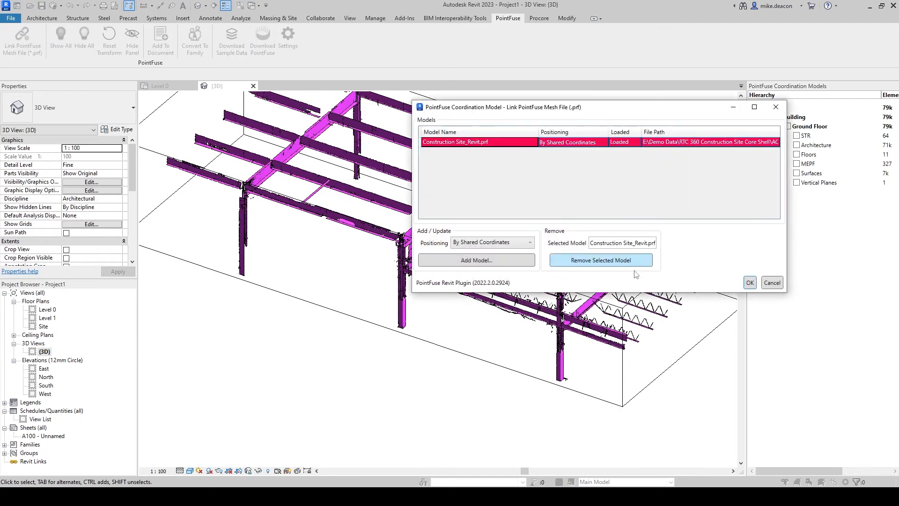
pyautogui.click(749, 282)
pyautogui.write('Existing Structural Video')
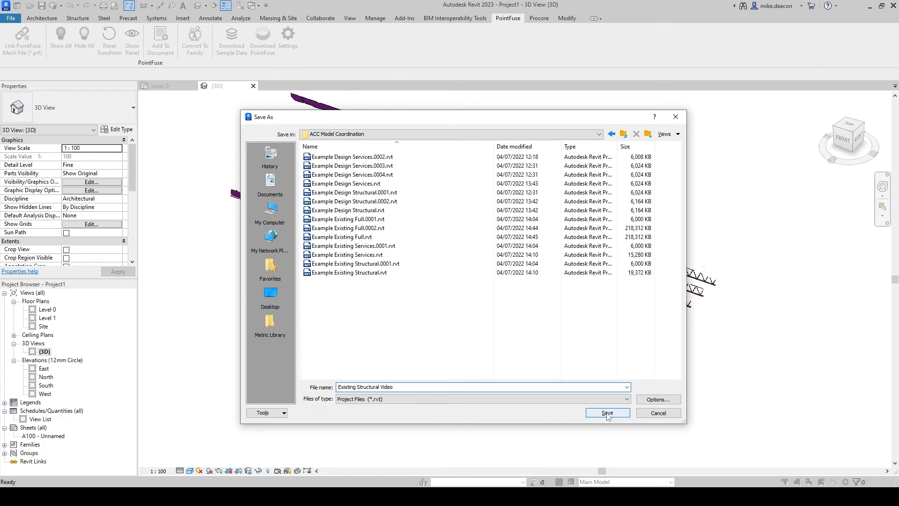
pyautogui.click(606, 413)
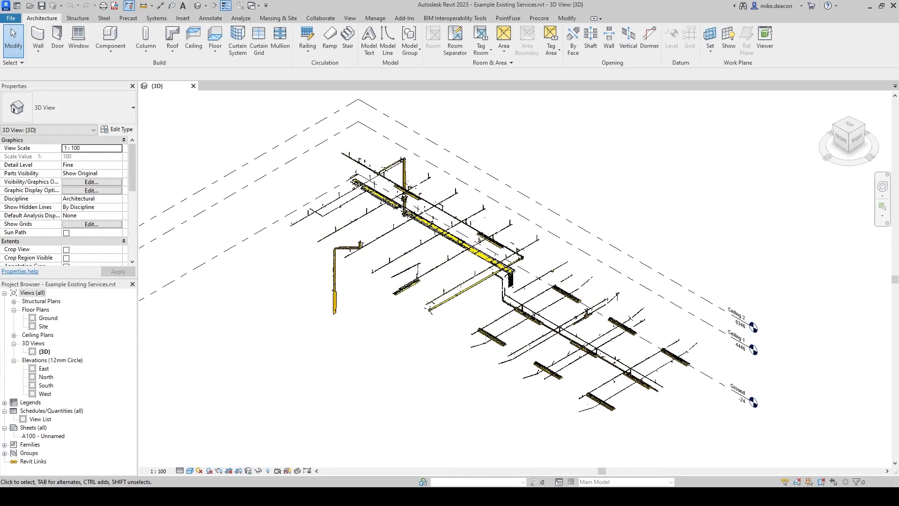
pyautogui.click(367, 197)
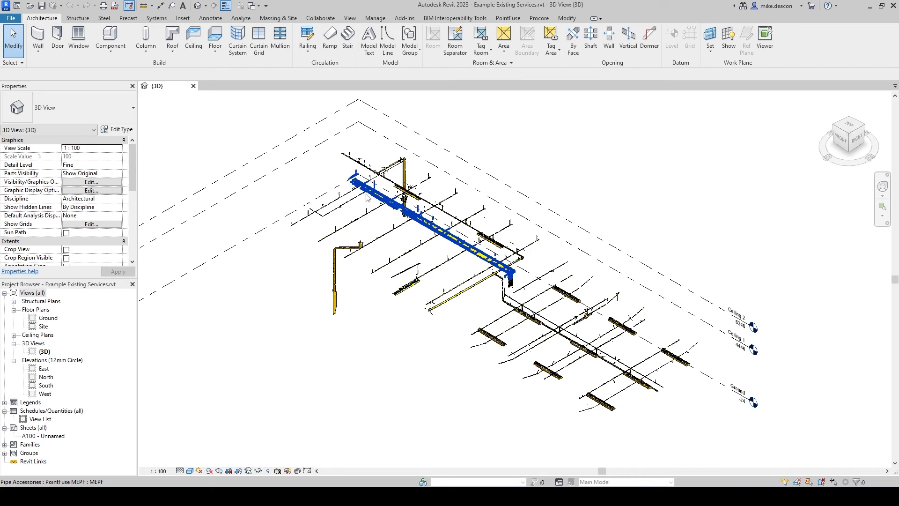
pyautogui.moveTo(365, 197)
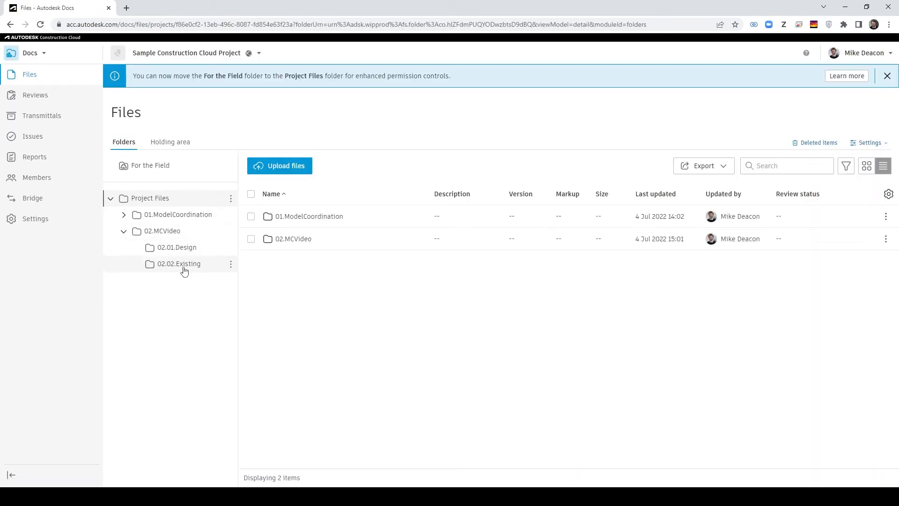
# Upload both existing .rvt models to 02.02.Existing, check 02.01.Design, then enter Model Coordination.
pyautogui.click(179, 263)
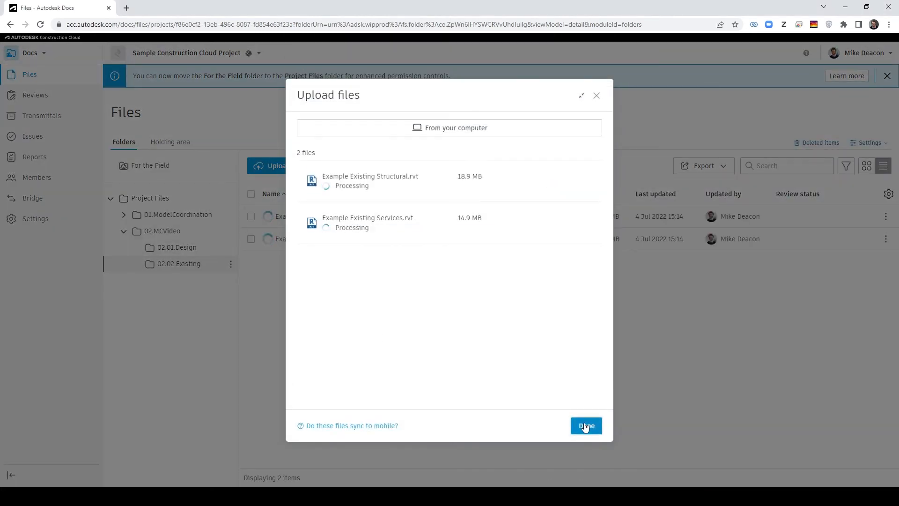
pyautogui.click(586, 426)
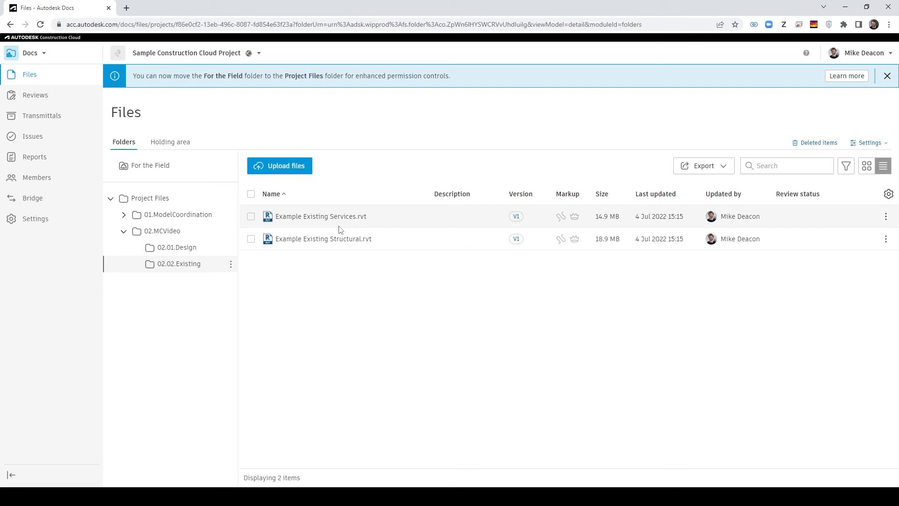
pyautogui.click(177, 247)
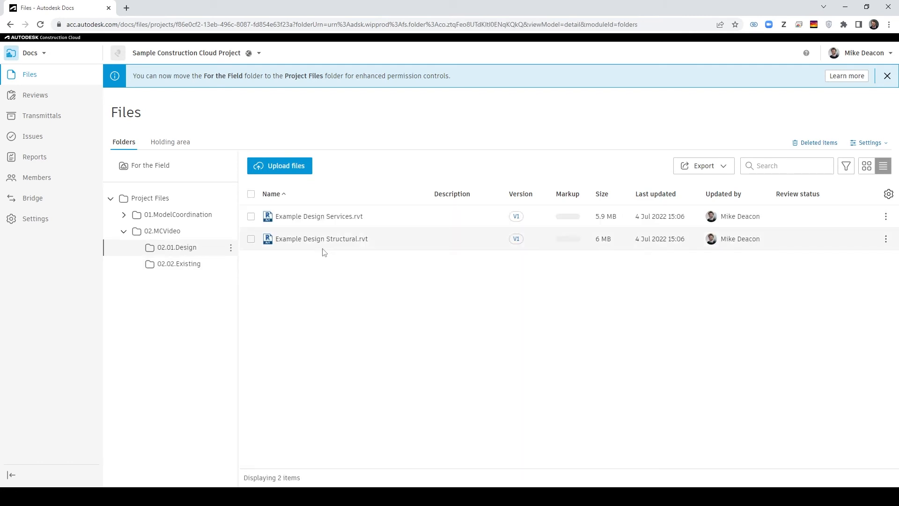
pyautogui.click(31, 53)
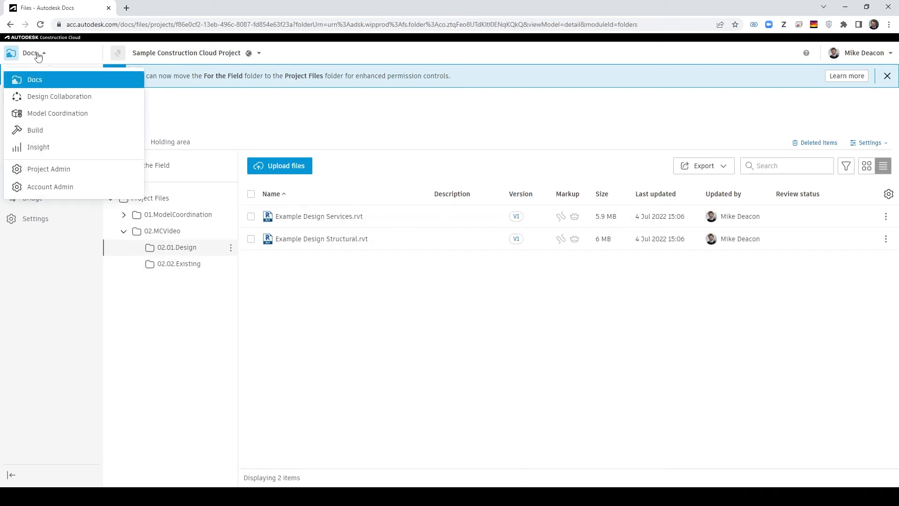
pyautogui.click(57, 113)
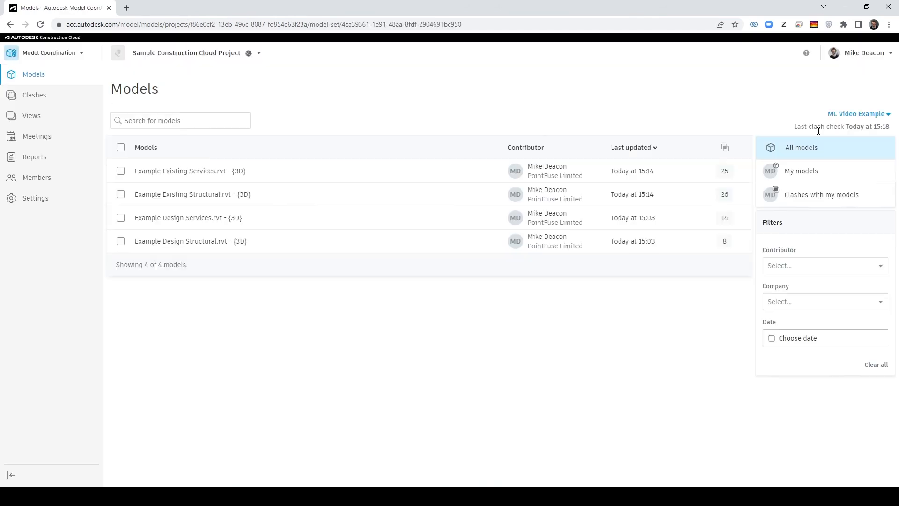
pyautogui.moveTo(138, 171)
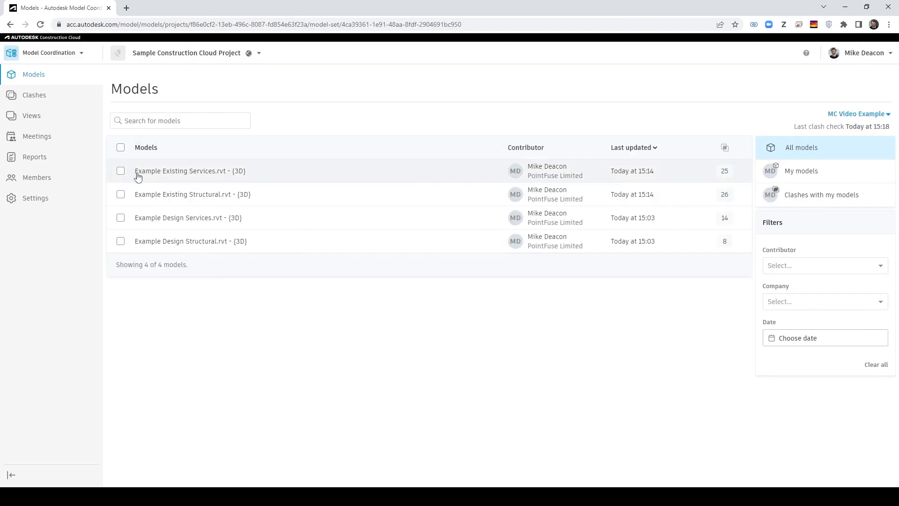
pyautogui.moveTo(194, 174)
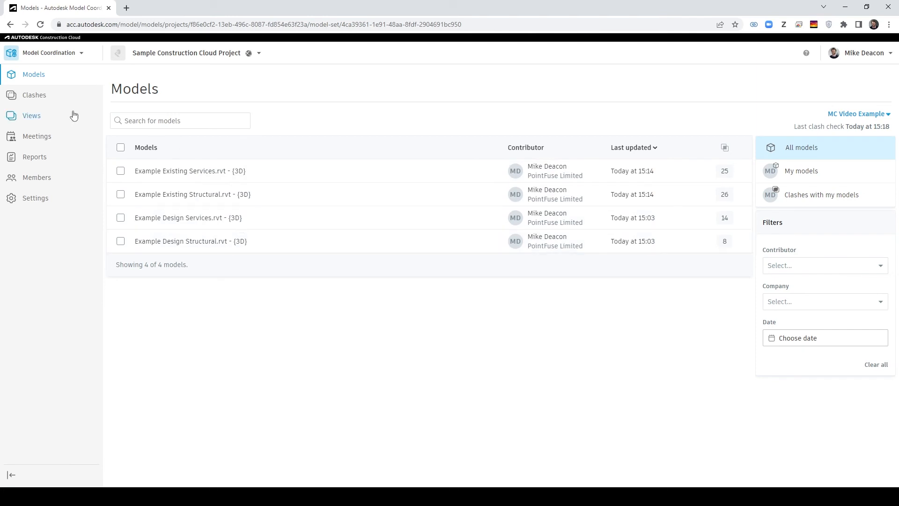
# View Design Services vs Existing Structural clashes in 3D and isolate Pipe Types [323501].
pyautogui.click(34, 94)
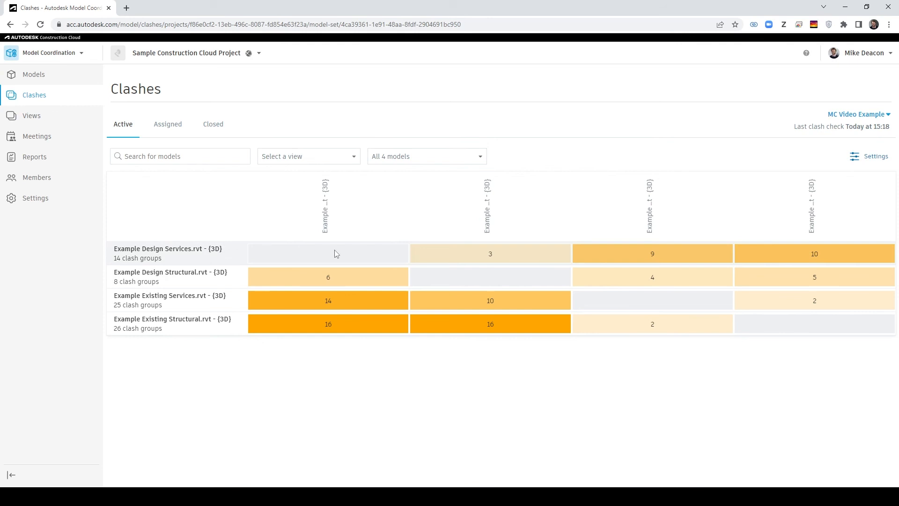
pyautogui.moveTo(330, 254)
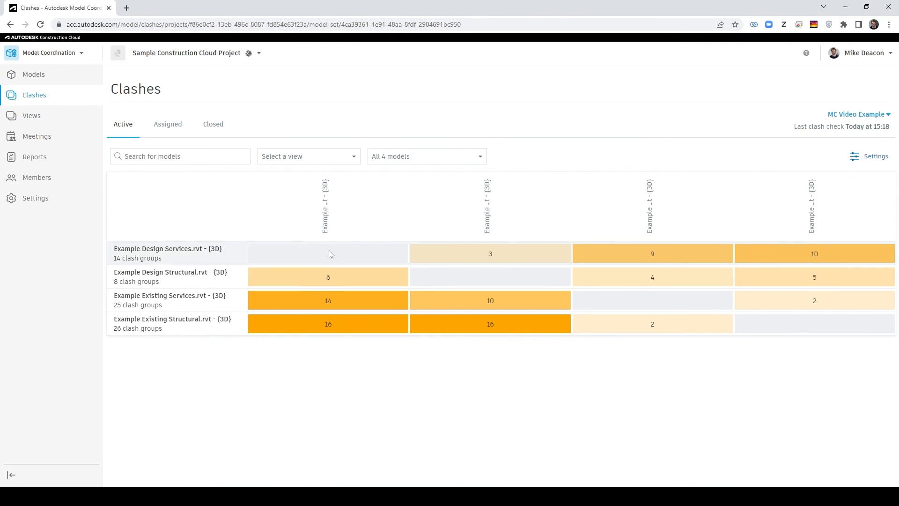
pyautogui.click(490, 253)
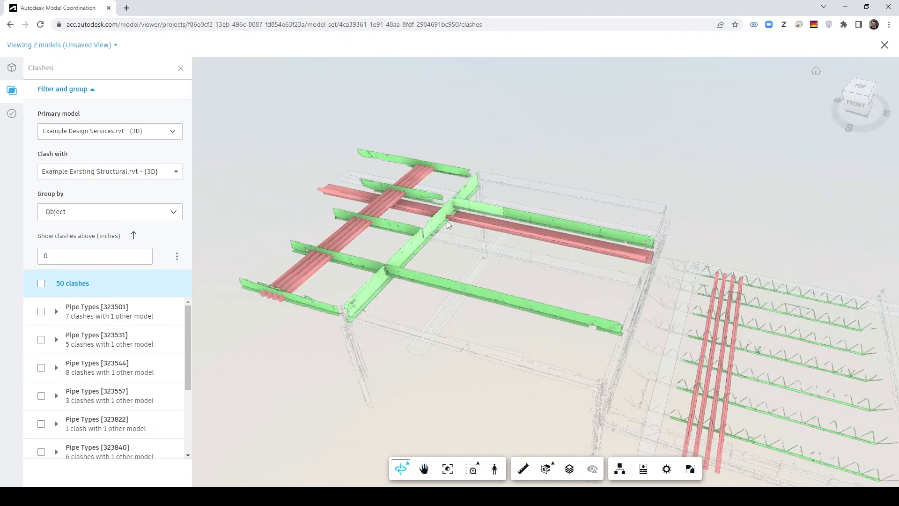
pyautogui.moveTo(448, 224); pyautogui.dragTo(481, 248)
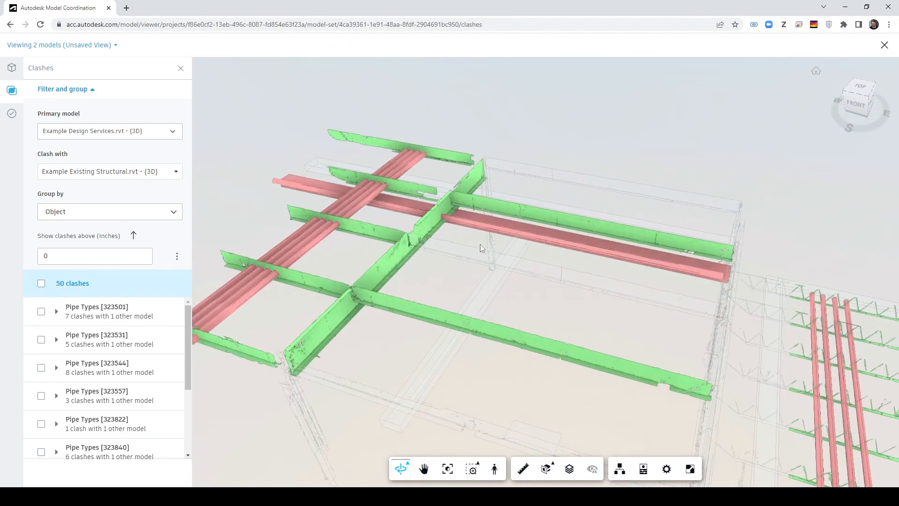
pyautogui.click(96, 311)
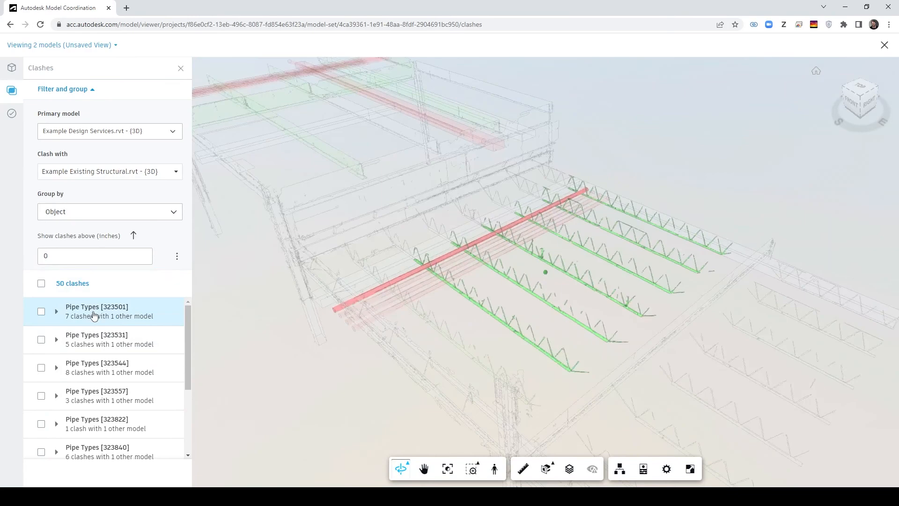